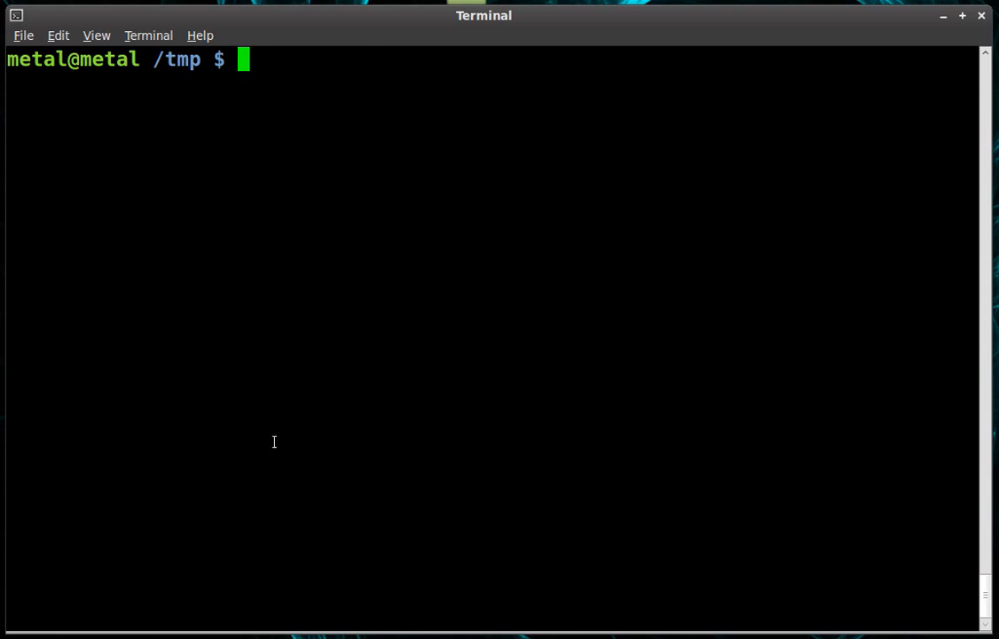
Step: Open win.py in Vim and start a new line below the QWidget initialisation
type("vim win.py")
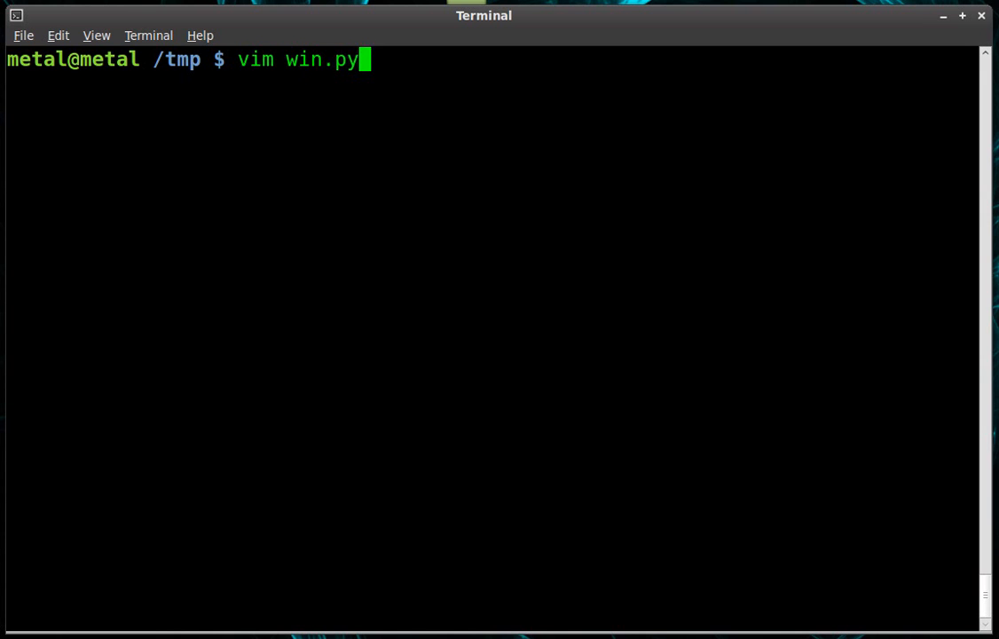
key("Return")
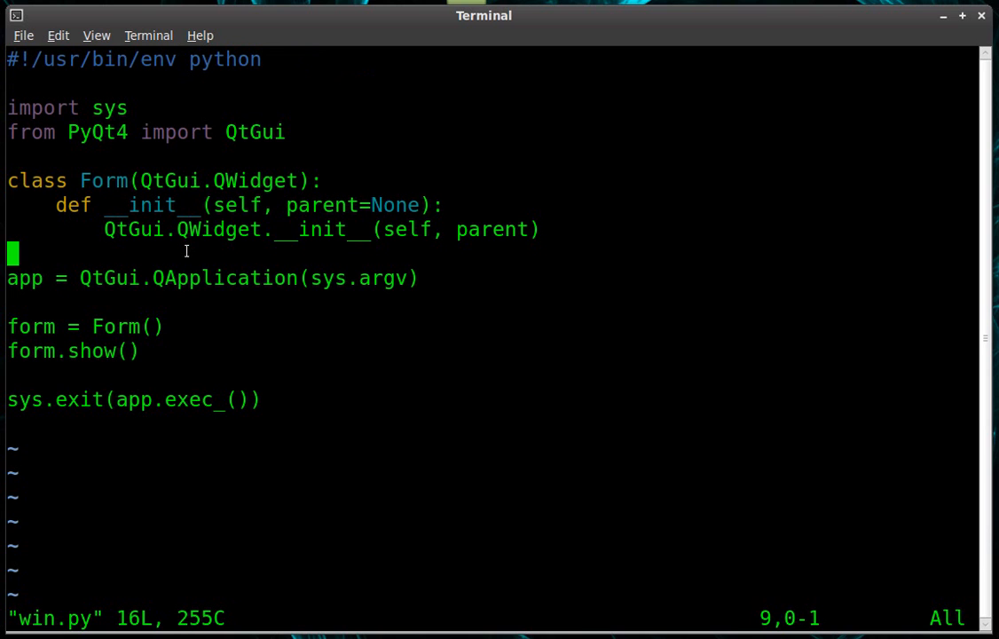
mouse_move(186, 252)
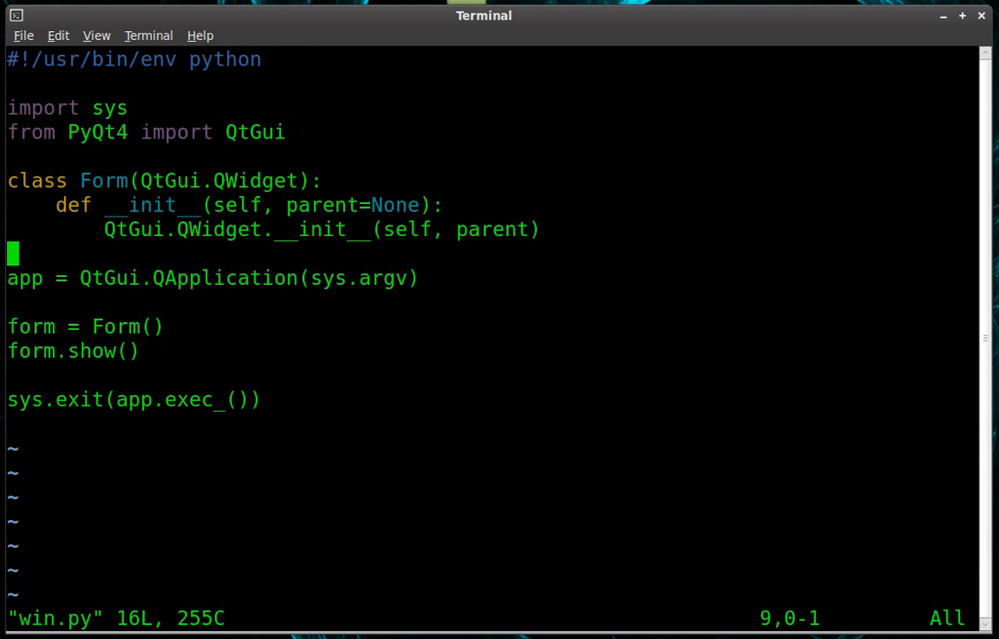
key("i")
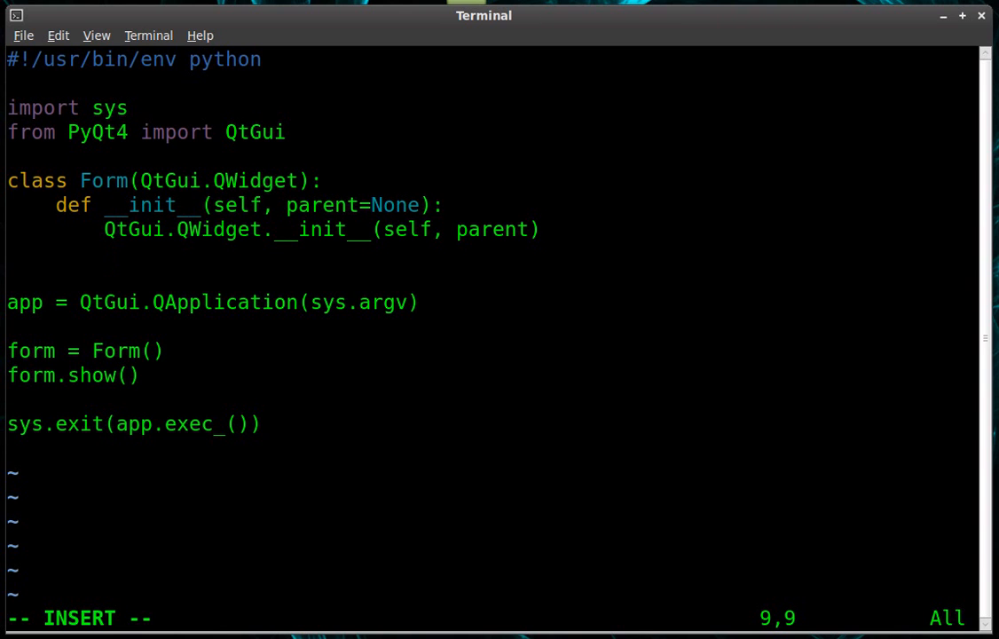
Step: Add self.setWindowTitle("This is my Window") to the constructor and begin saving with :wq
type("se")
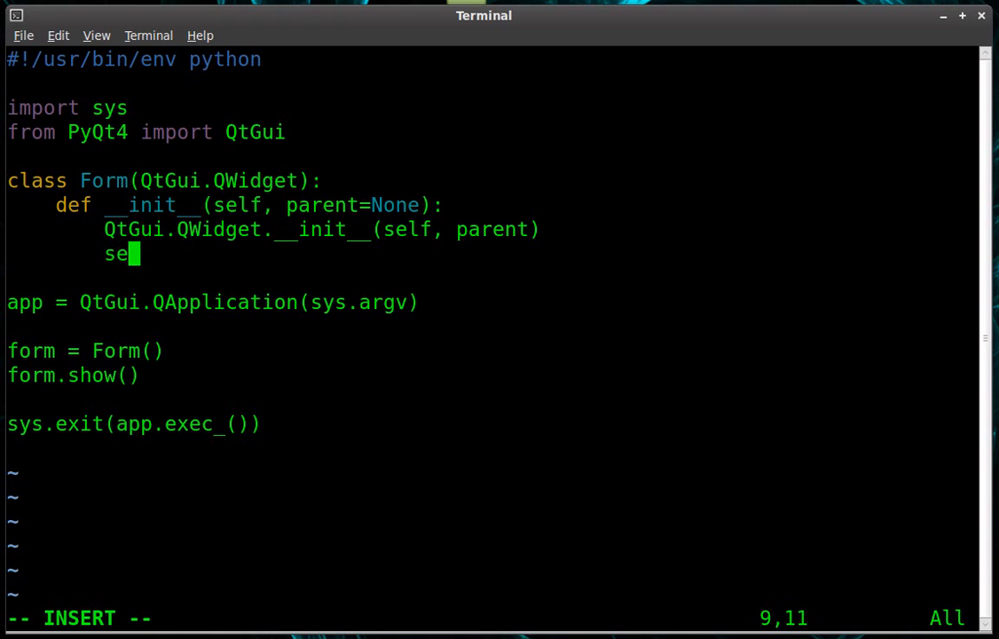
type("lf")
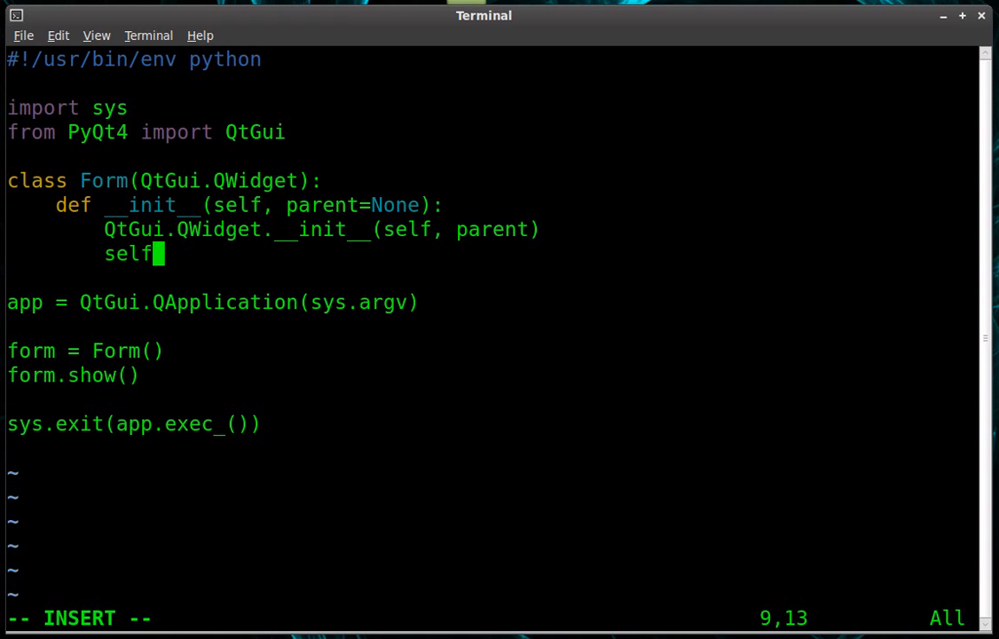
type(".")
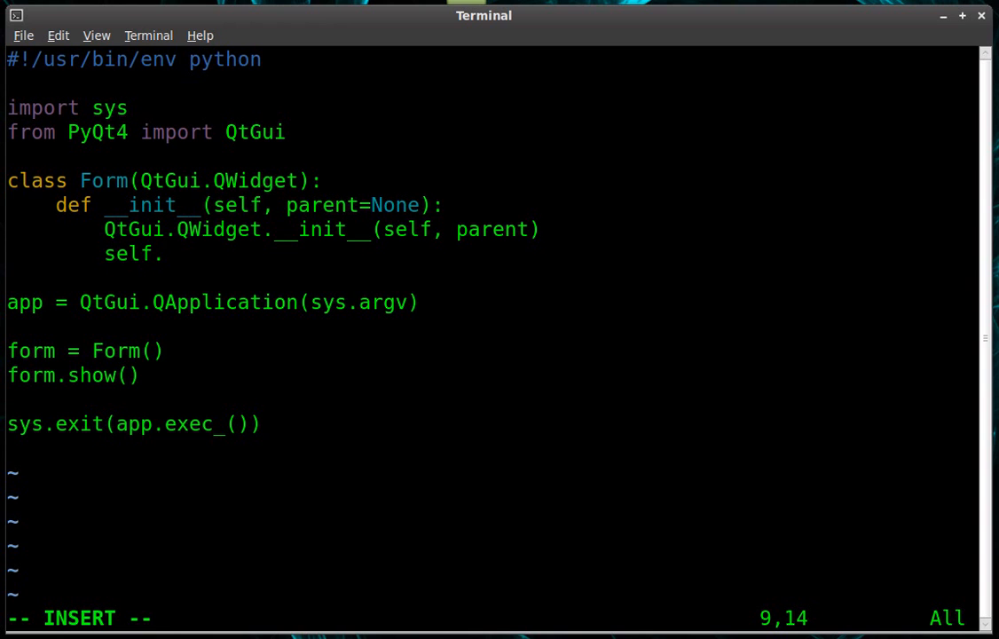
type("setTitl")
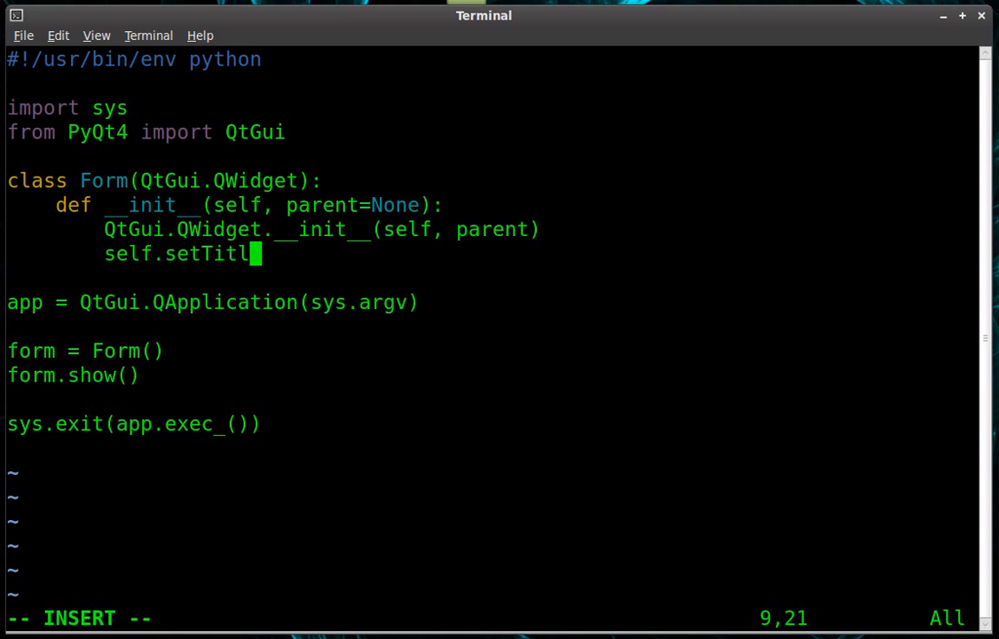
type("e")
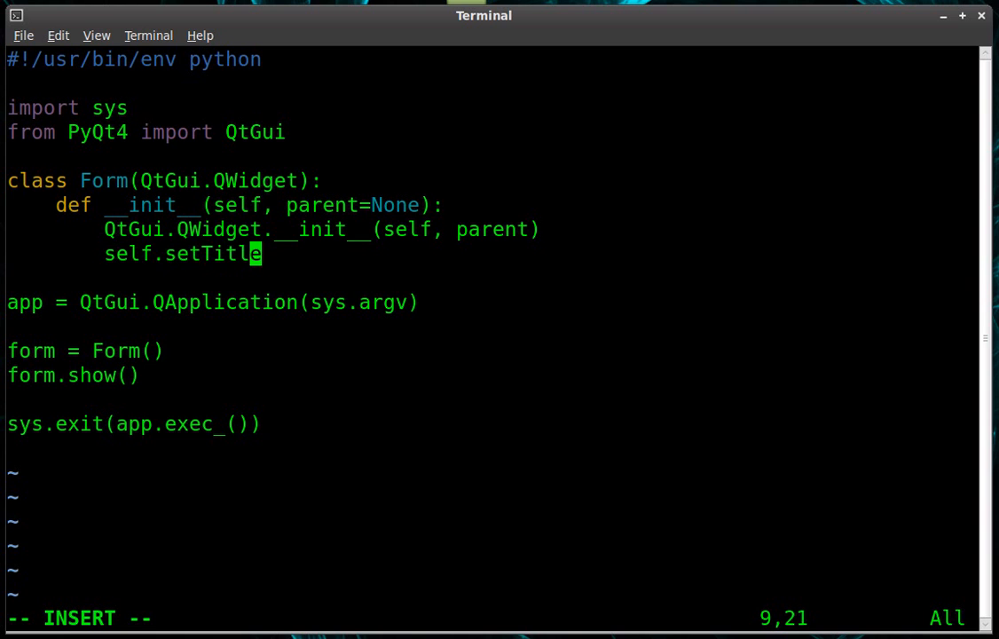
type("Window")
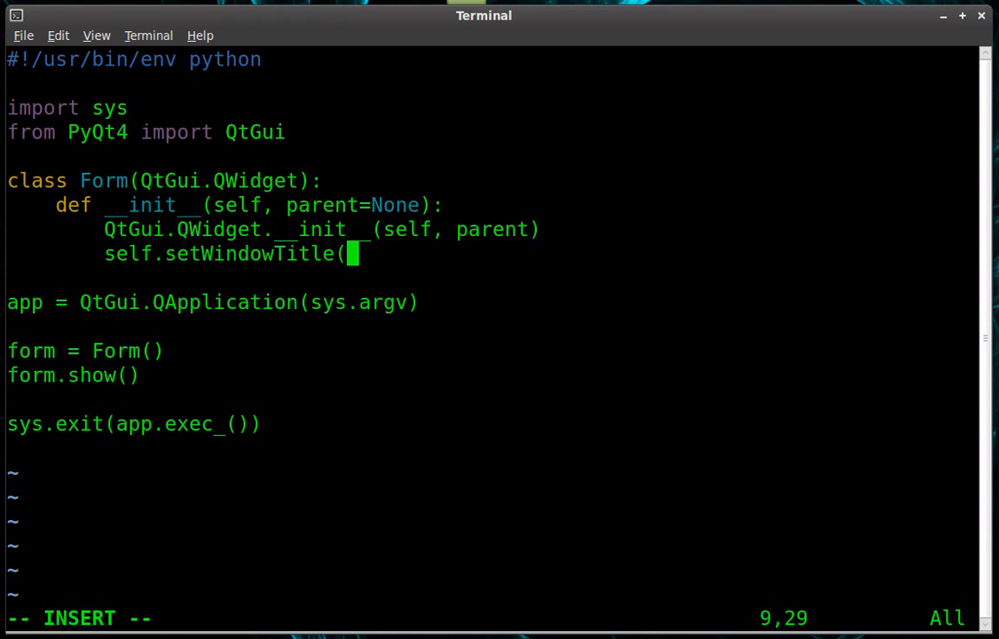
type("\"This")
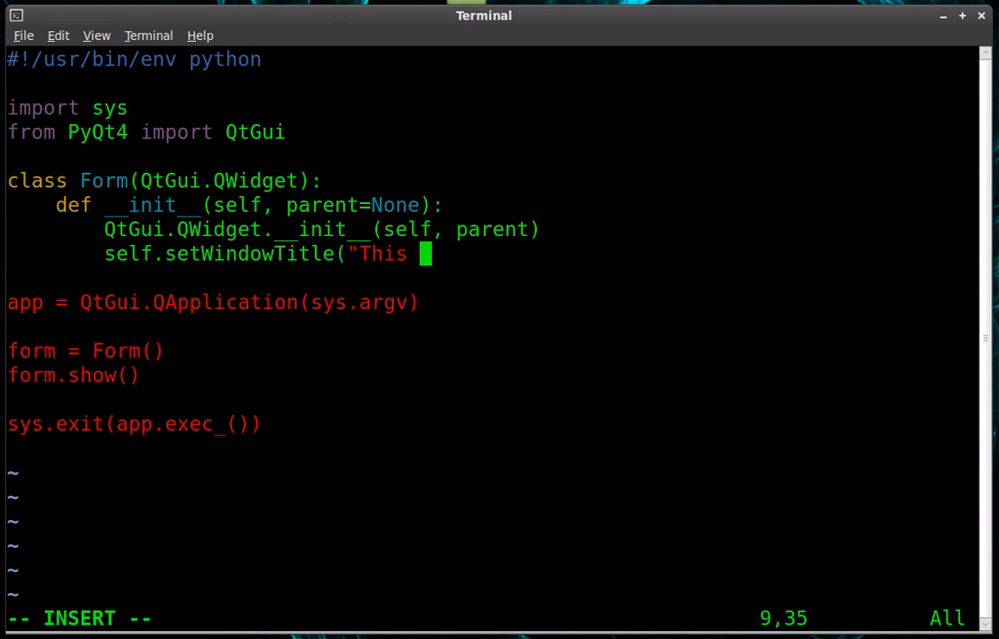
type("is my Wind")
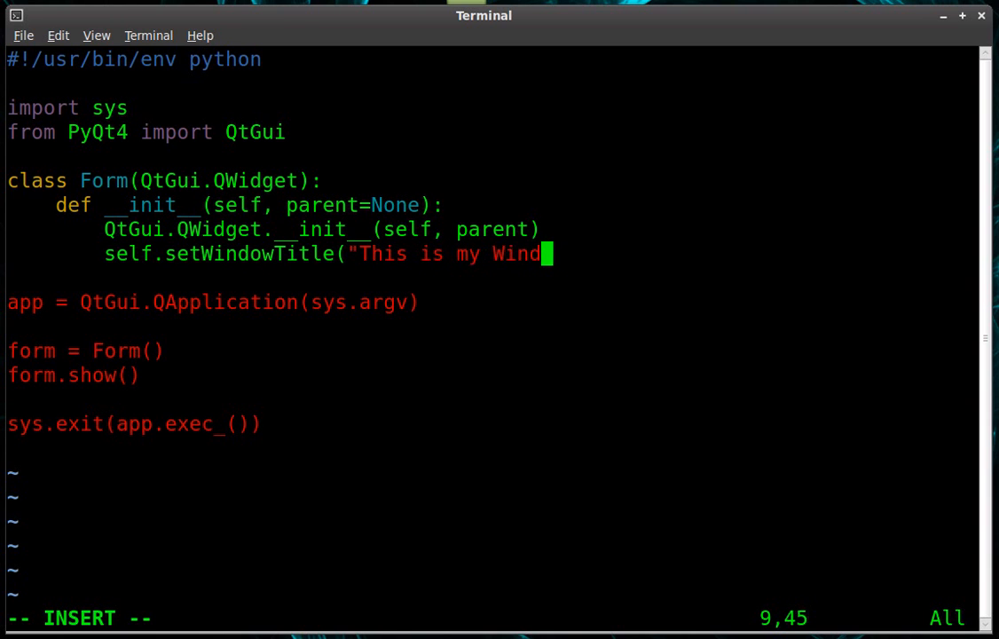
type("ow\")")
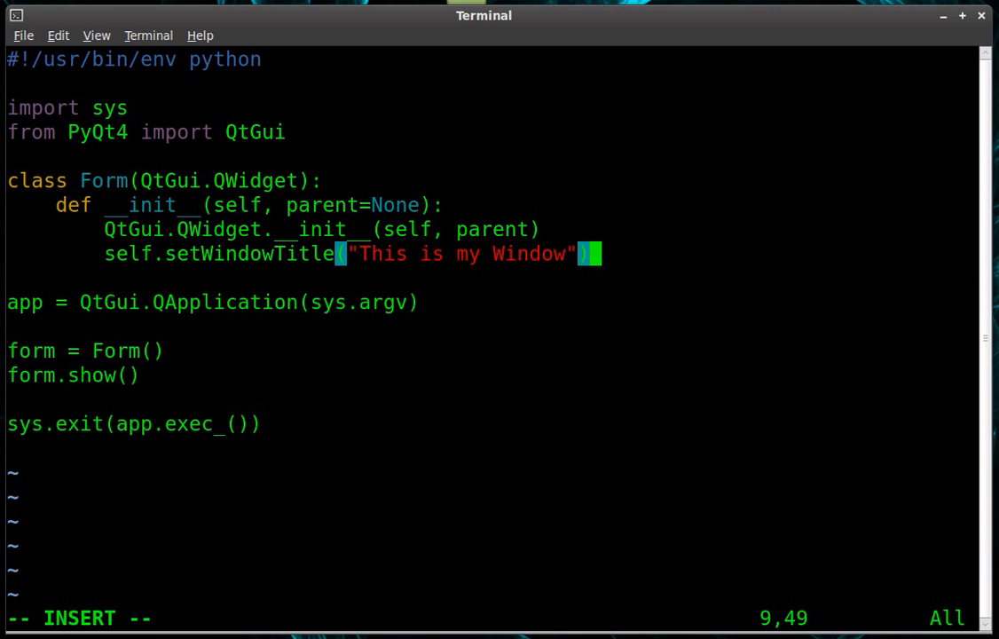
type(":wq")
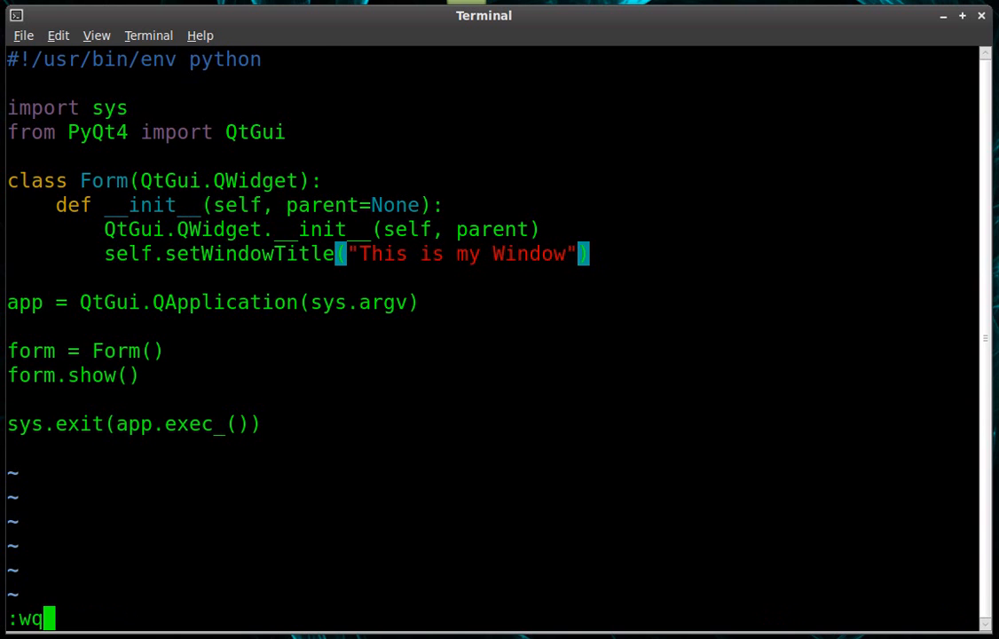
Step: Save win.py, run it to show the titled window, then close that window
key("Return")
type("./win.py")
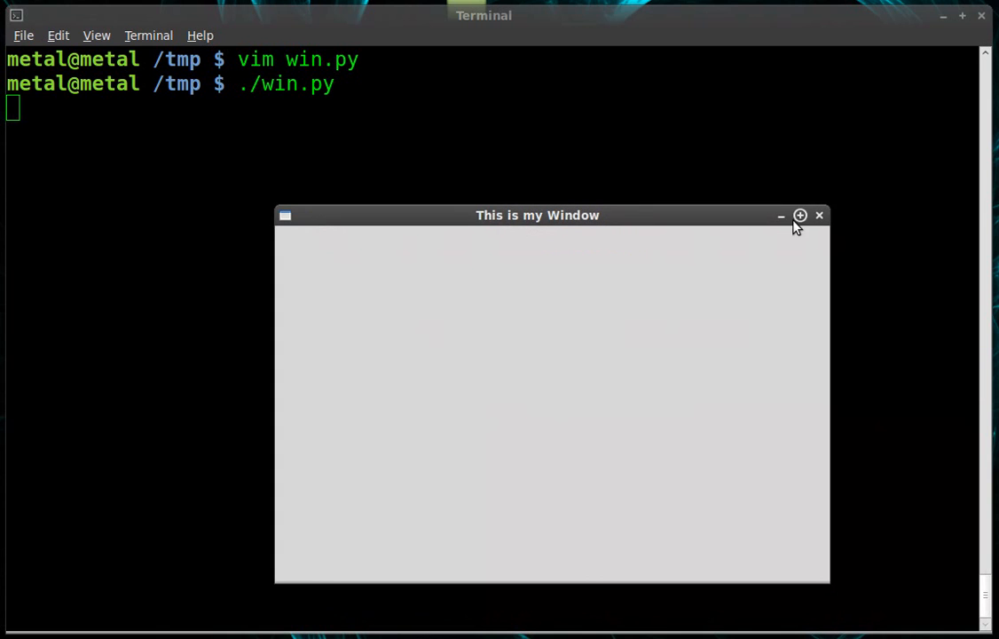
left_click(820, 215)
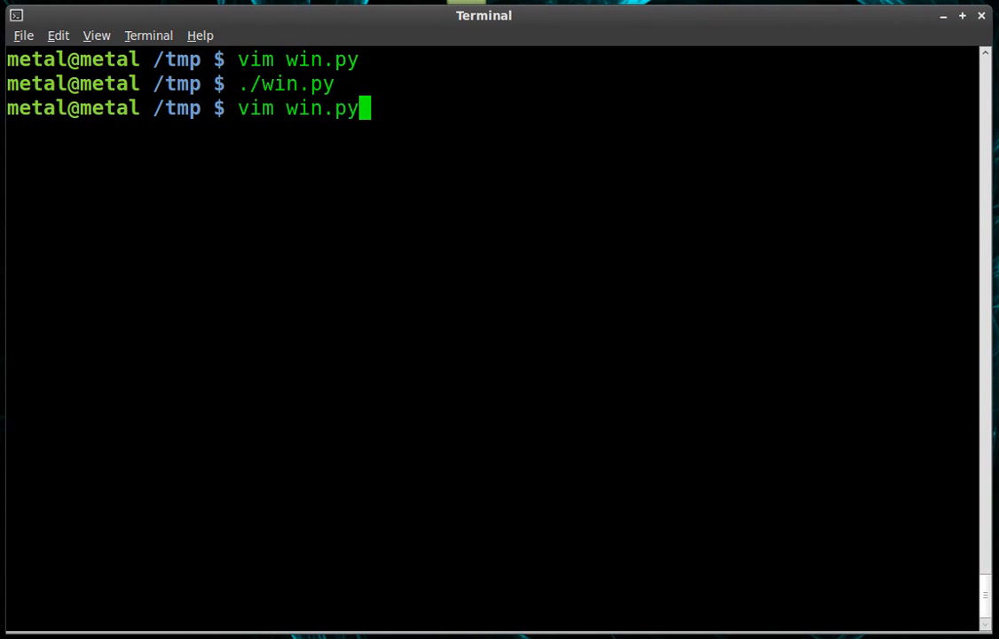
Step: Reopen win.py and add self.resize(50,50) below the window-title line, then begin :wq
key("Return")
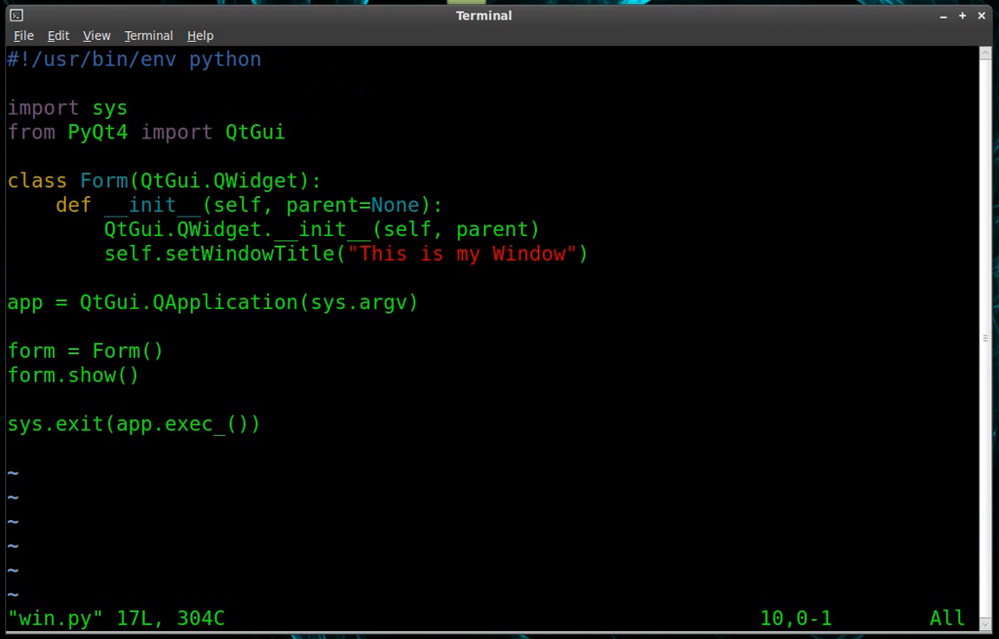
key("o")
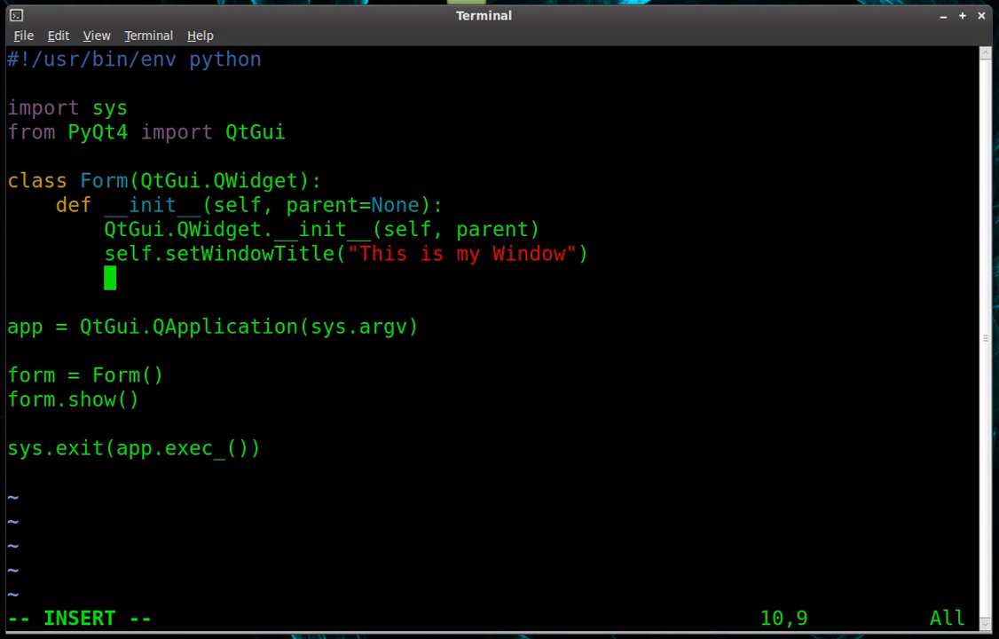
type("self.")
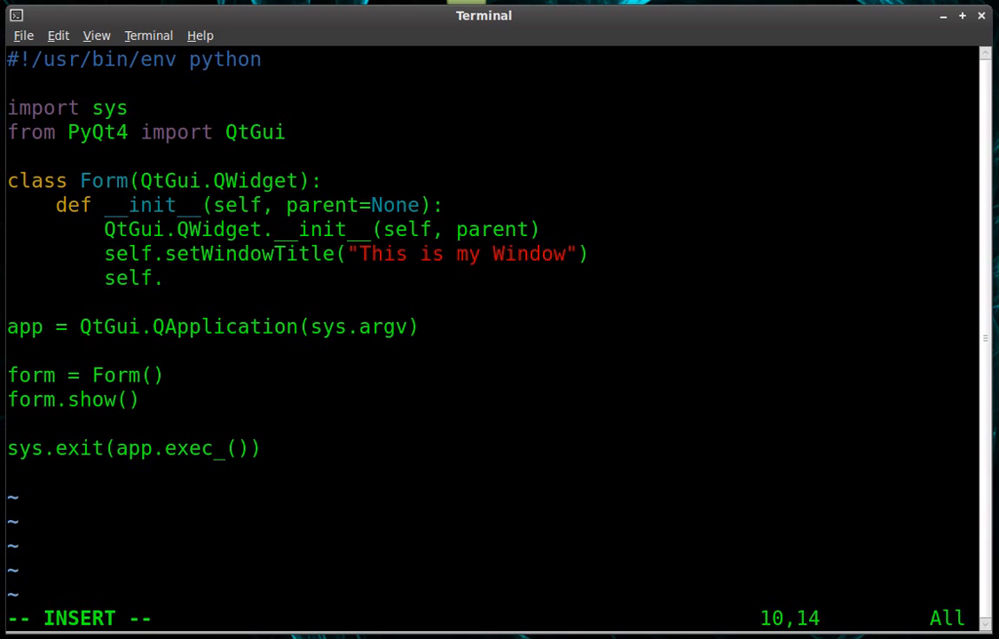
type("rez")
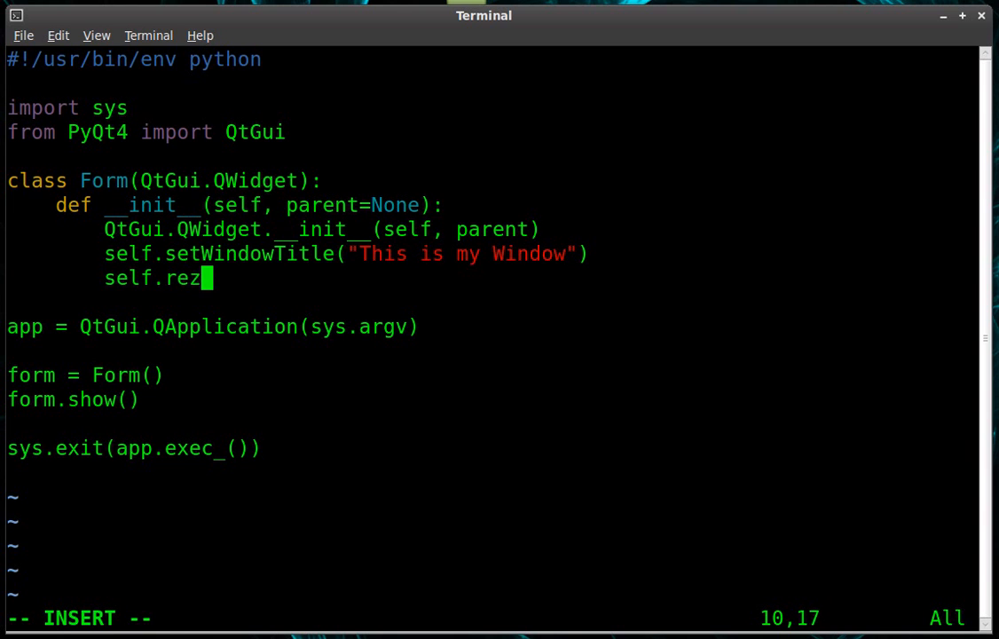
type("ize(")
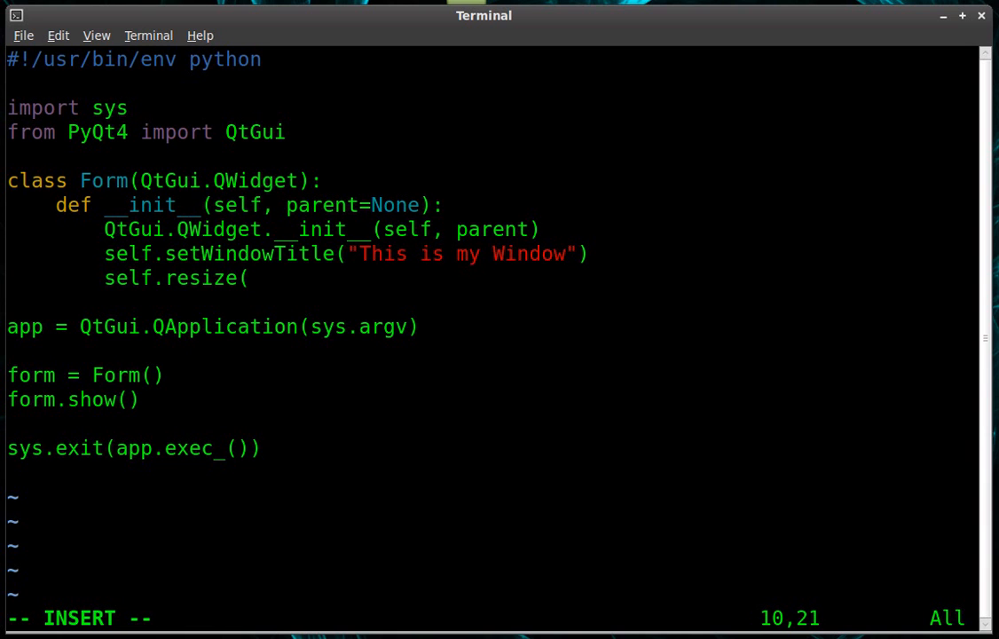
type("50,")
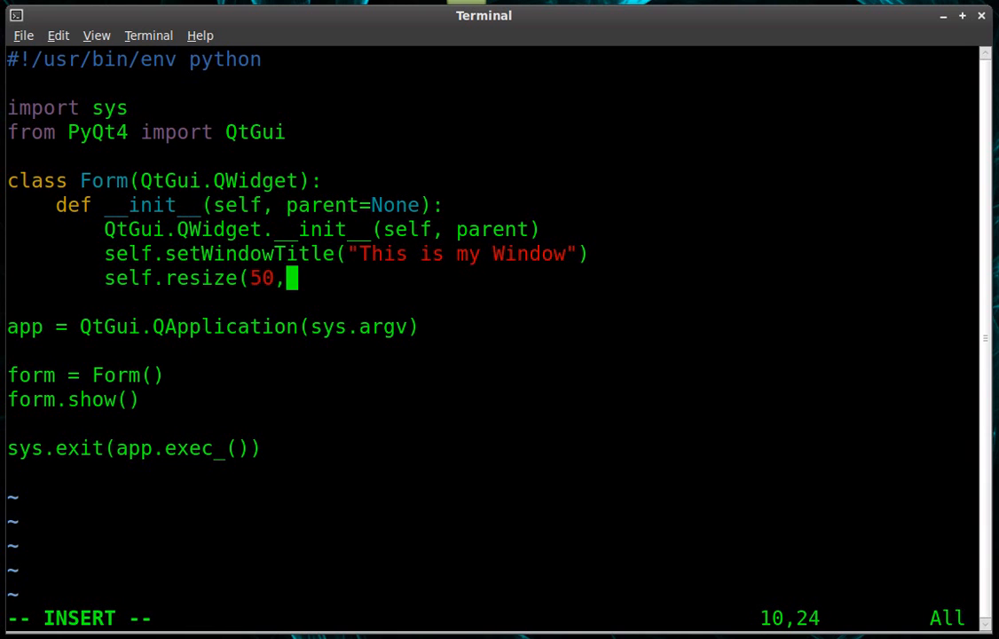
type("50)")
left_click(491, 617)
type(":qall")
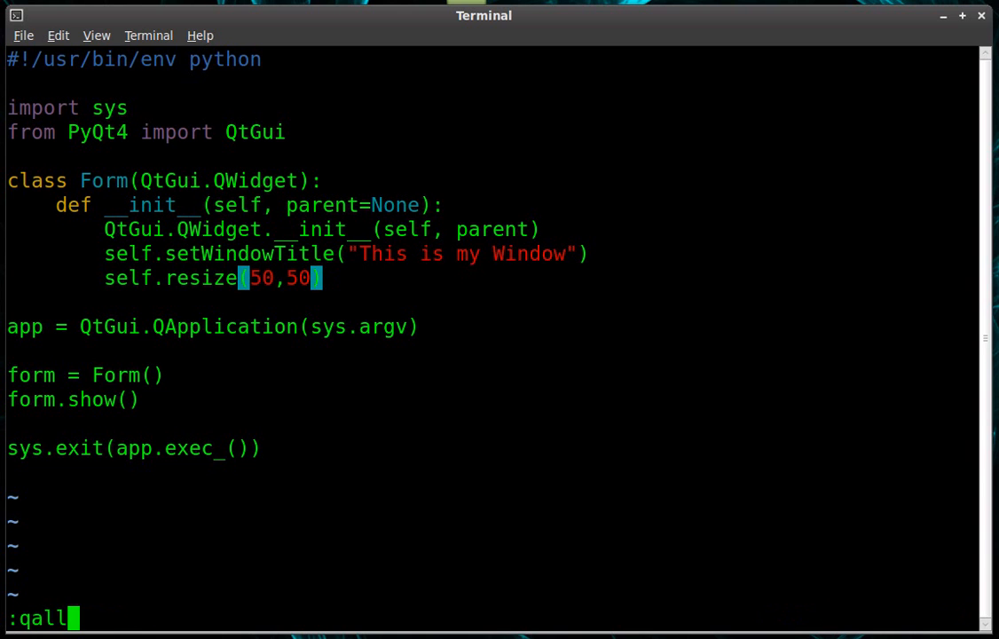
type("wq")
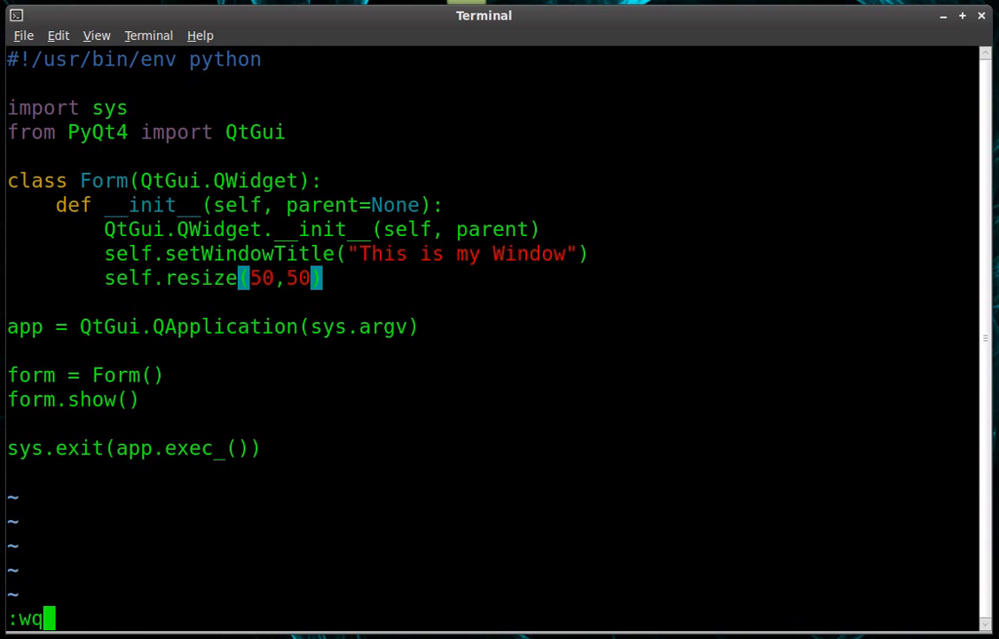
Step: Save the script, run win.py again and close the resulting window
key("Return")
type("./win.py")
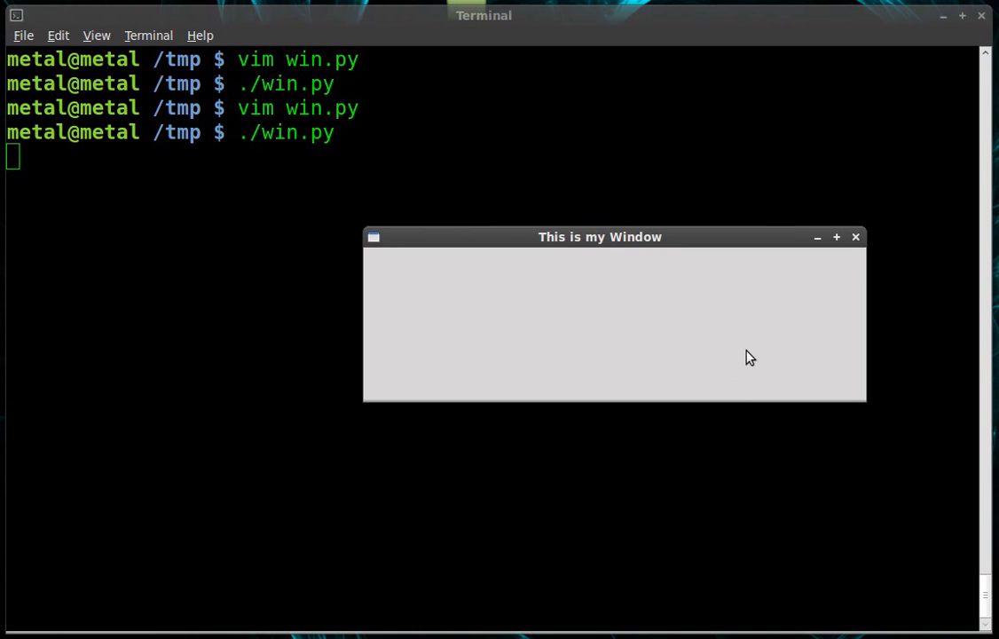
mouse_move(855, 238)
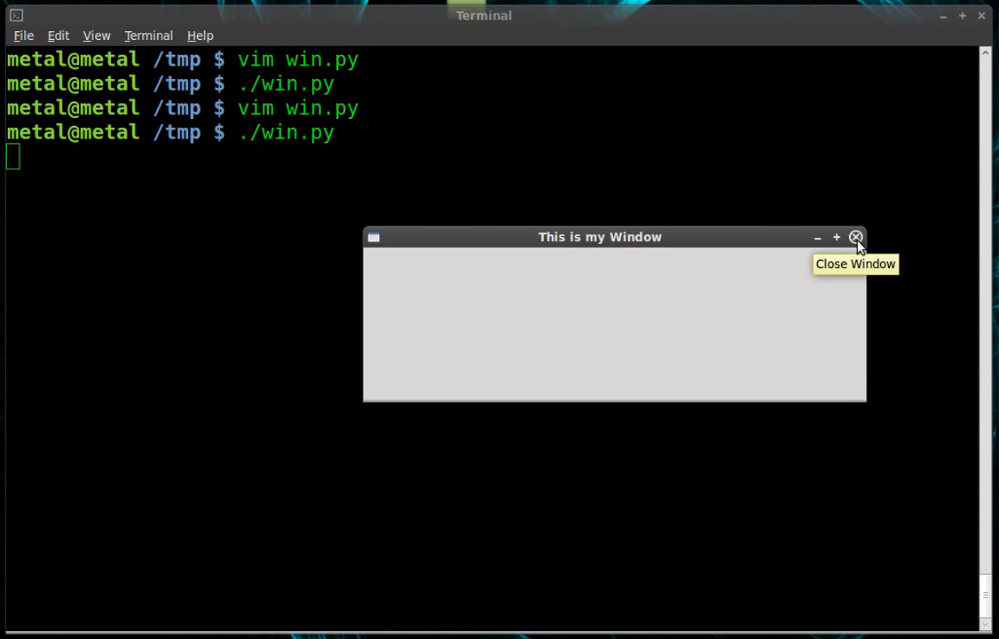
left_click(855, 238)
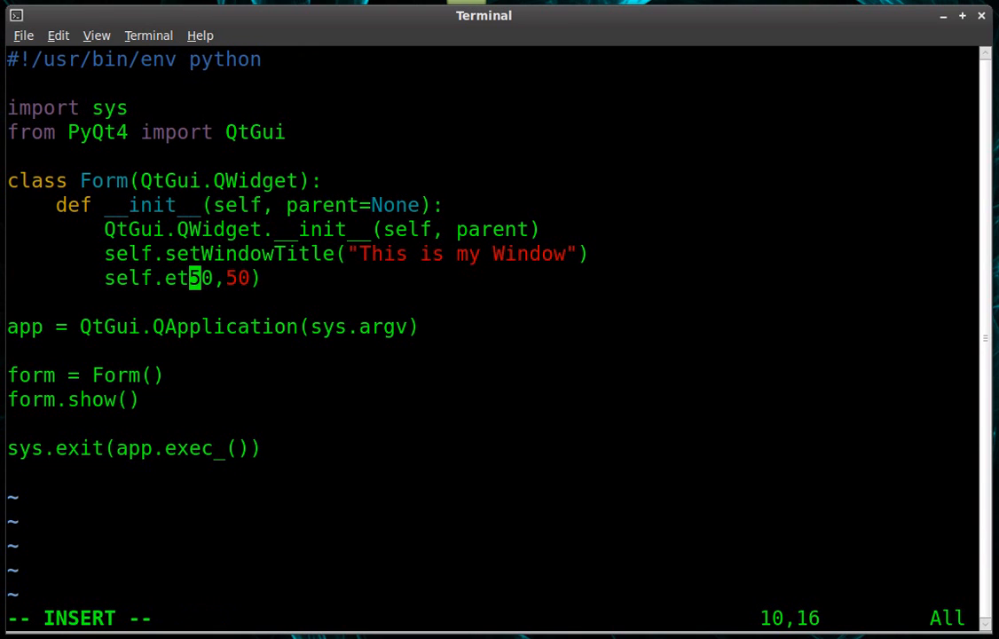
Step: Rewrite the resize line as a Geometry call with arguments 2000, 300, 50, 50
type("Ge")
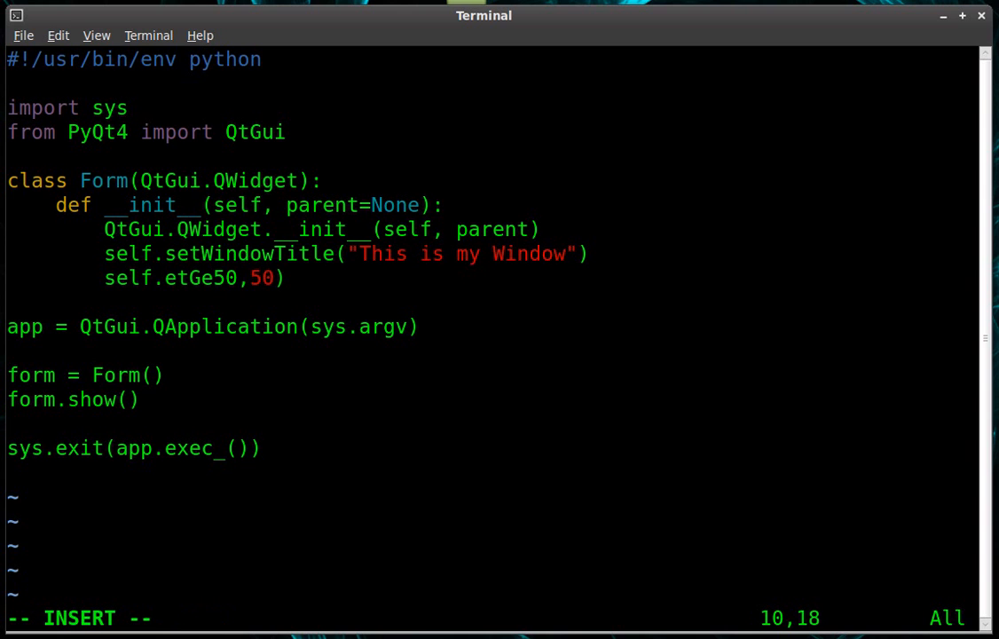
type("om")
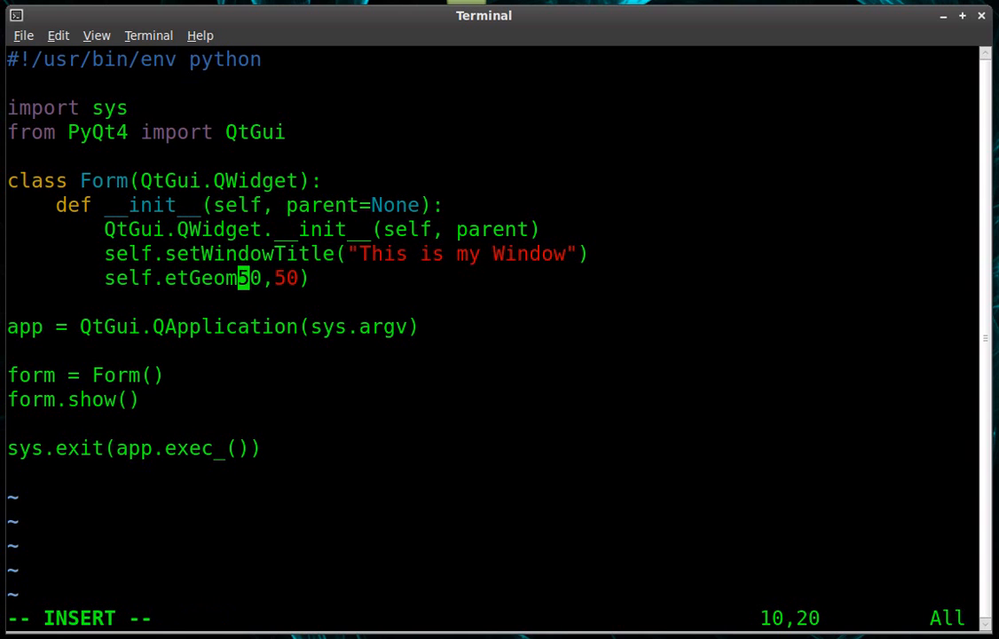
type("etry(")
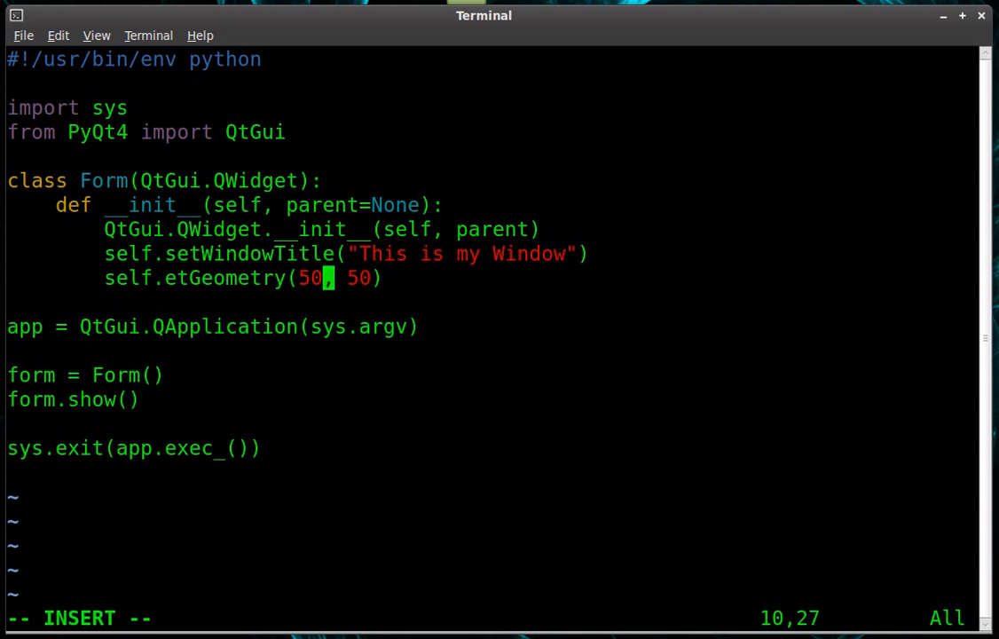
key("Left")
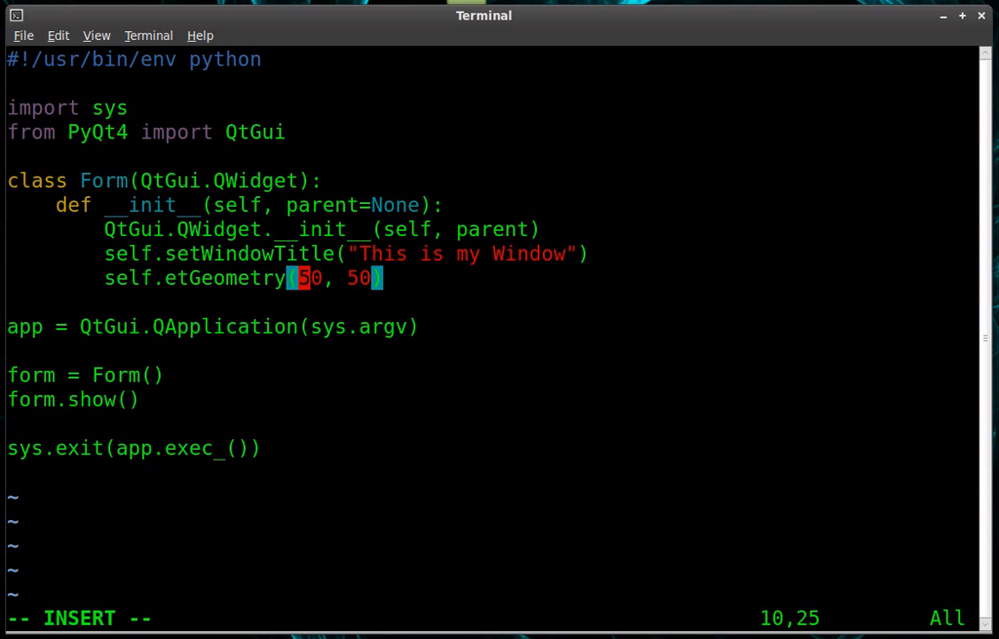
mouse_move(745, 366)
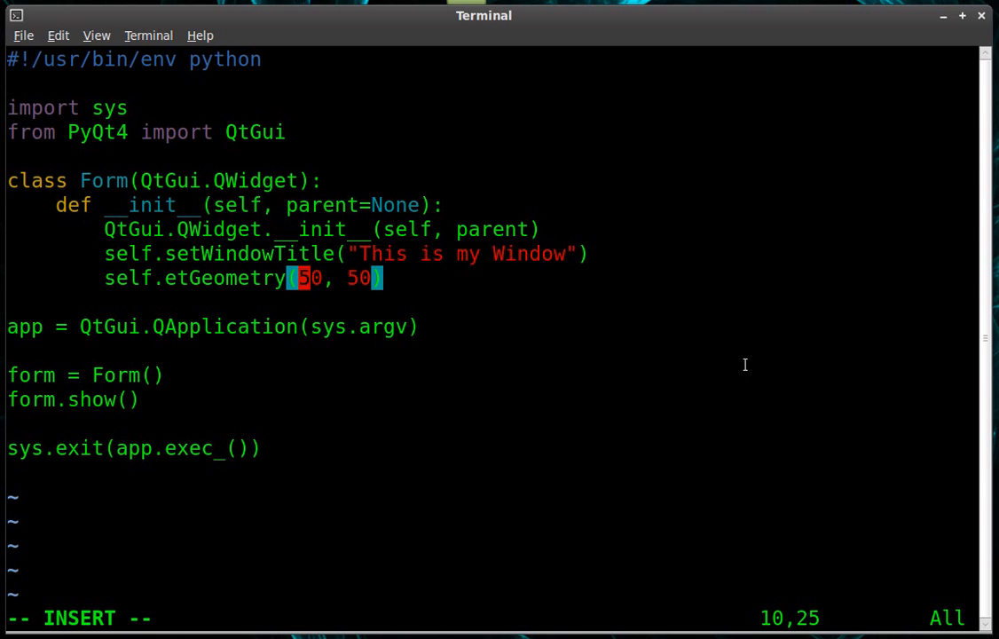
mouse_move(408, 497)
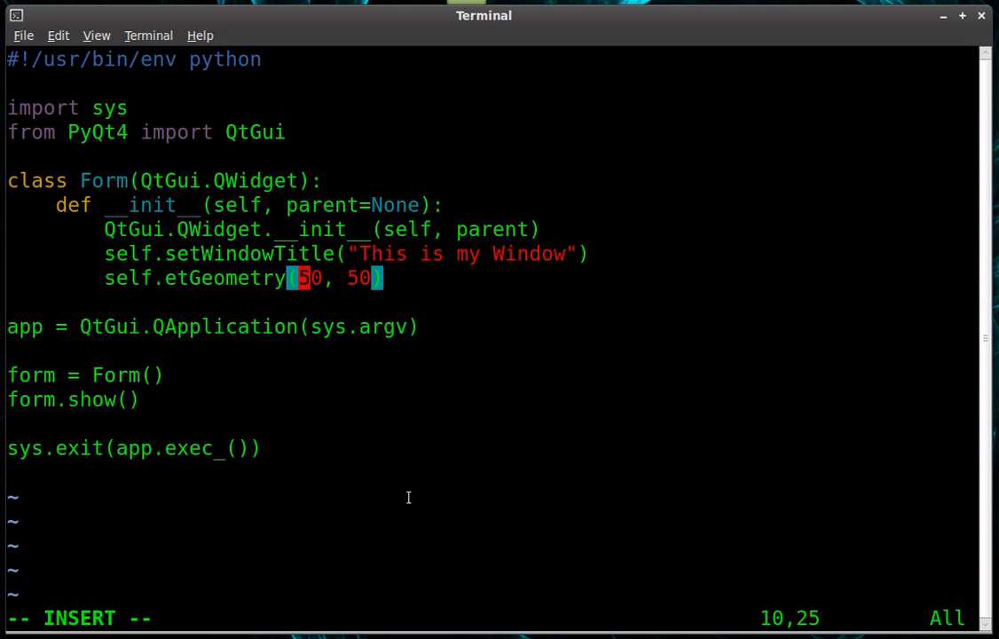
type("2000,")
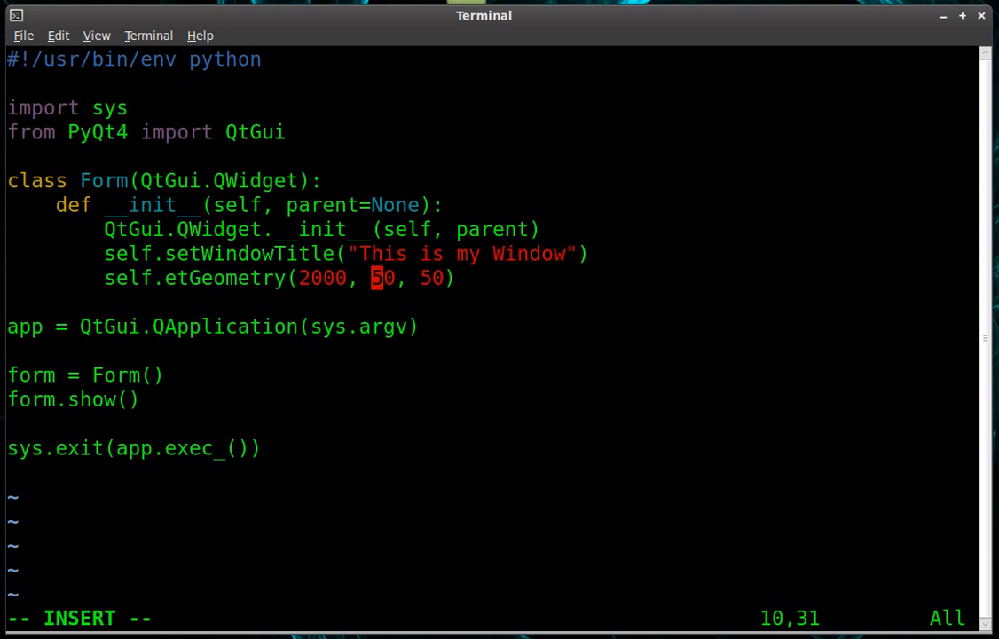
type("300")
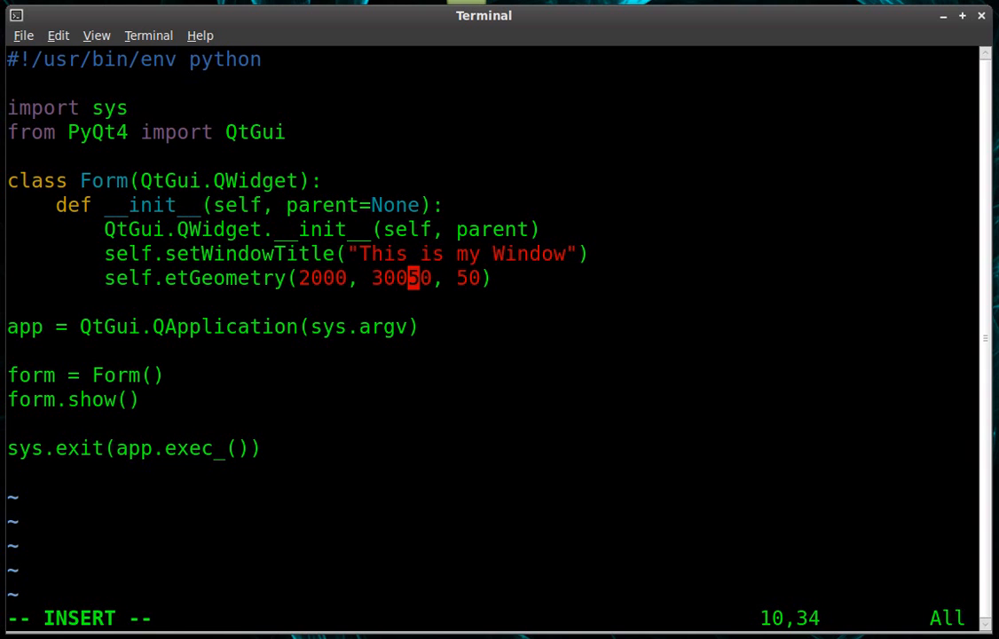
type(",")
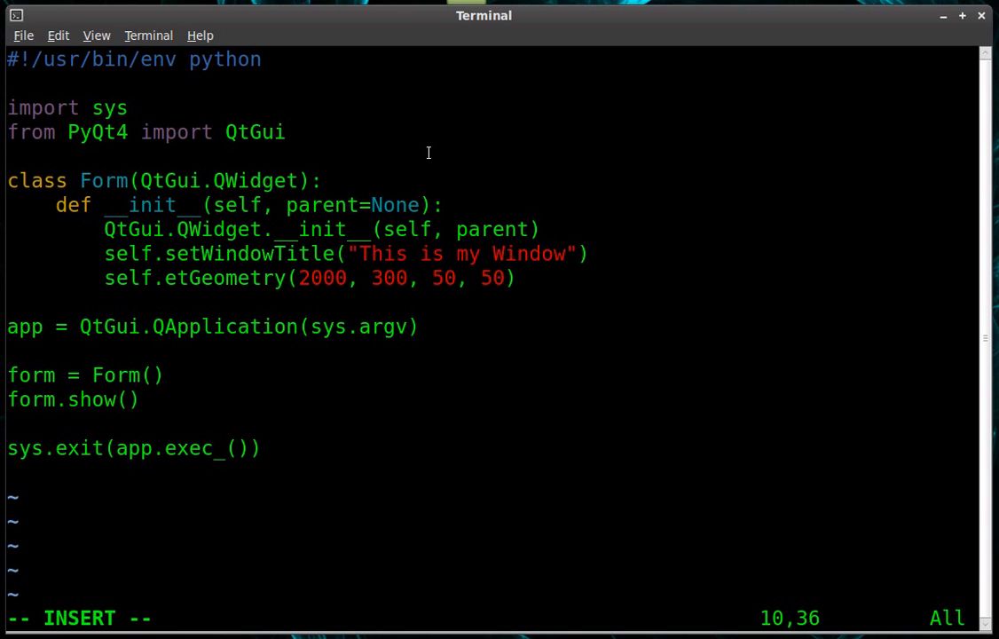
mouse_move(419, 276)
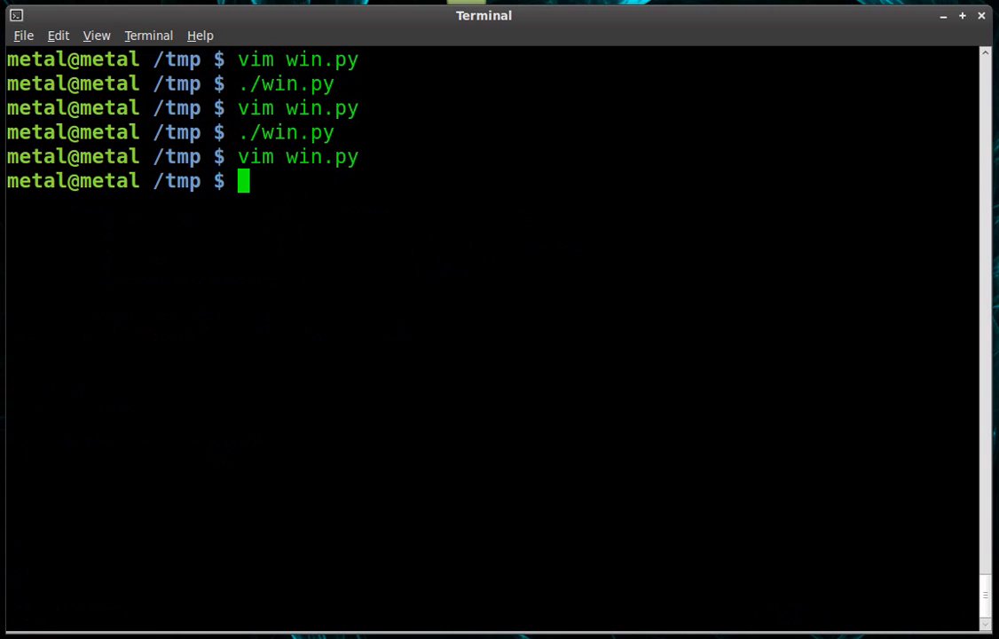
Step: Run win.py, hit the etGeometry AttributeError, and reopen the script in Vim to fix it
key("Return")
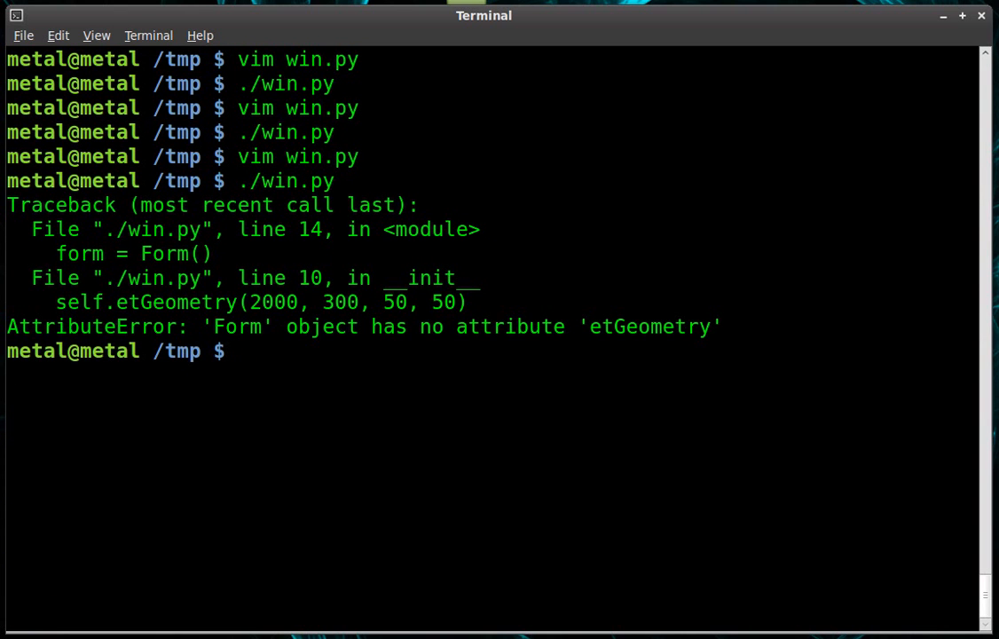
type("vim win.py")
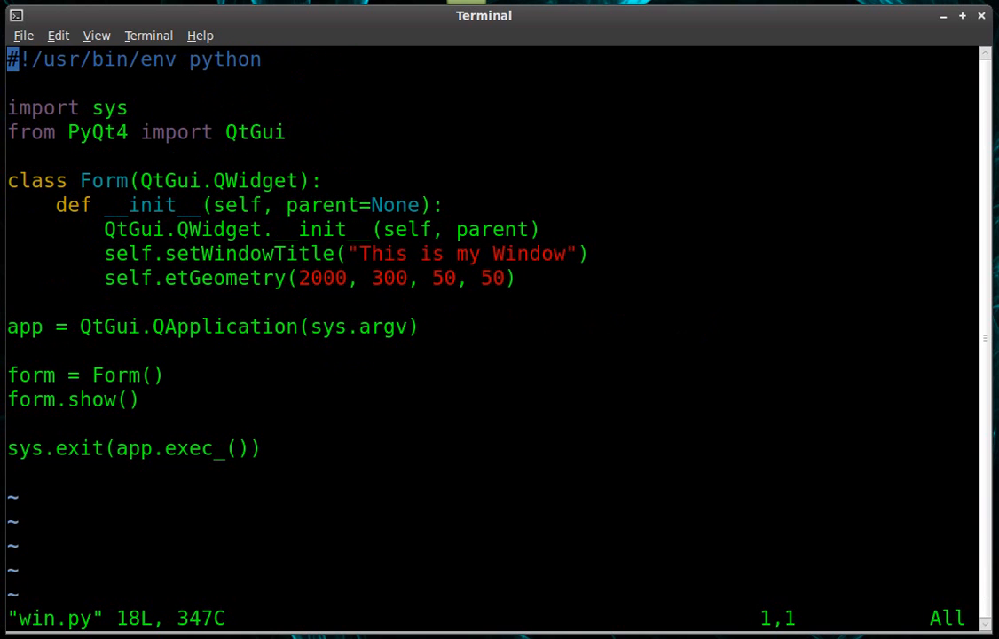
key("i")
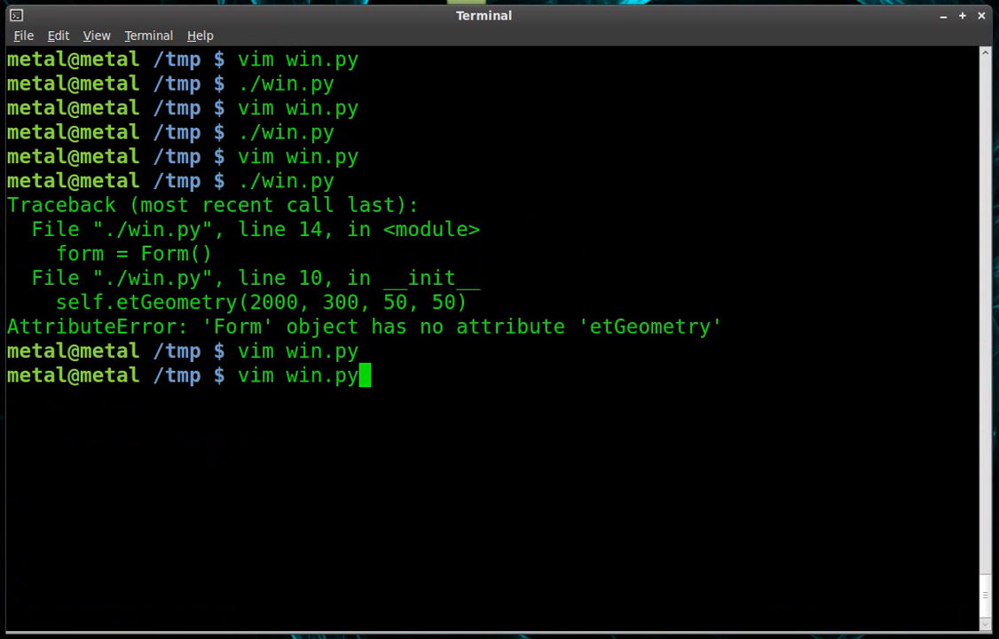
Step: Run the corrected win.py so the small window appears on screen
key("Return")
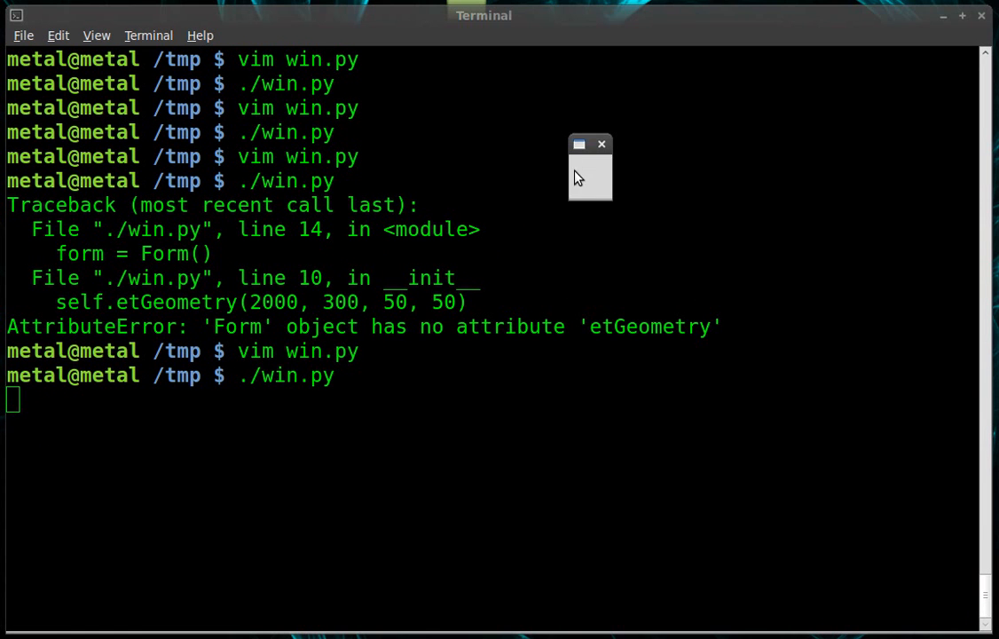
left_click(579, 144)
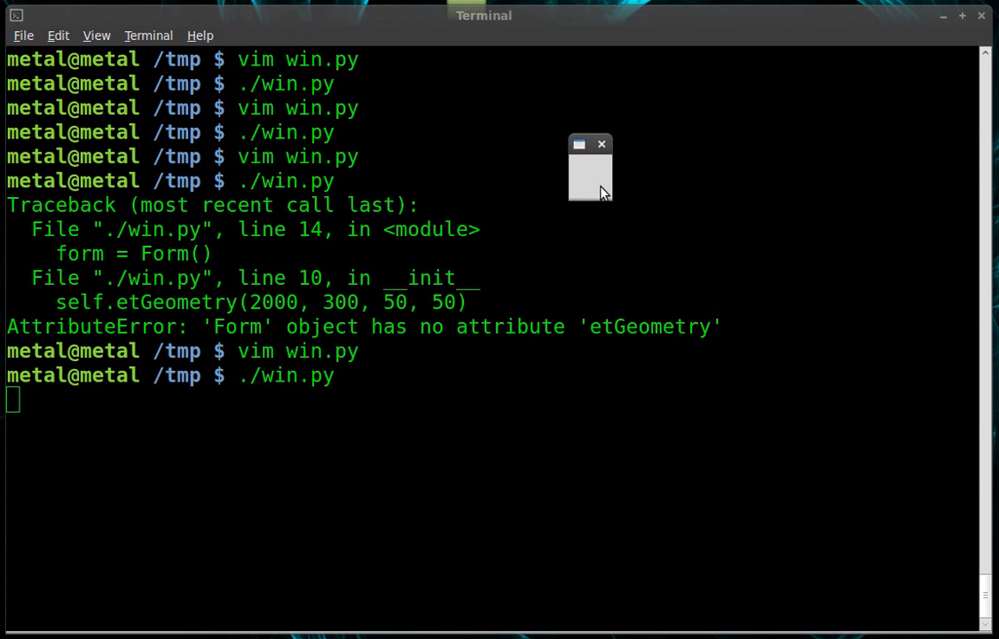
mouse_move(564, 199)
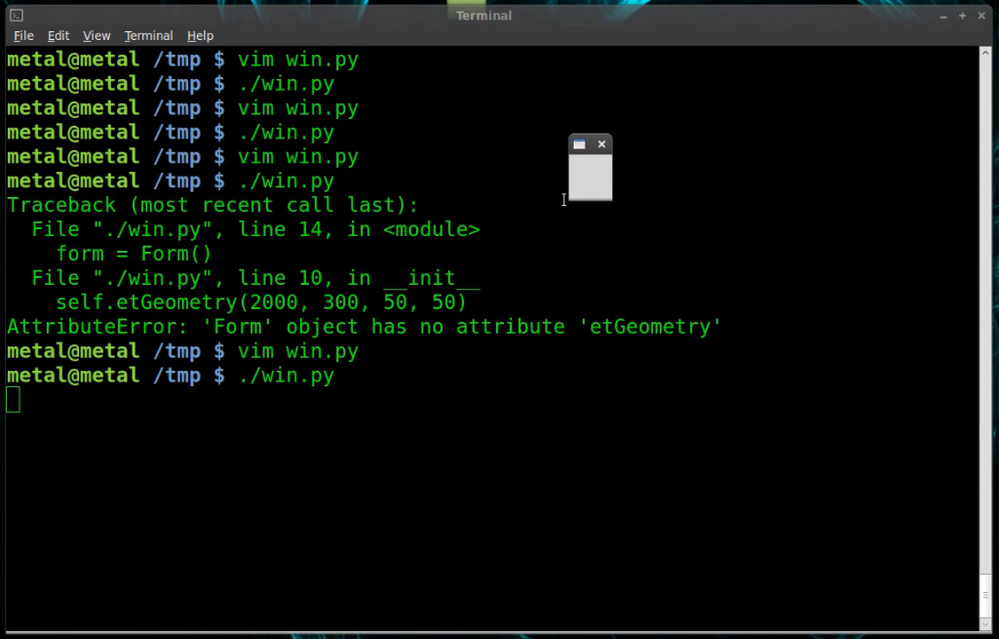
mouse_move(582, 183)
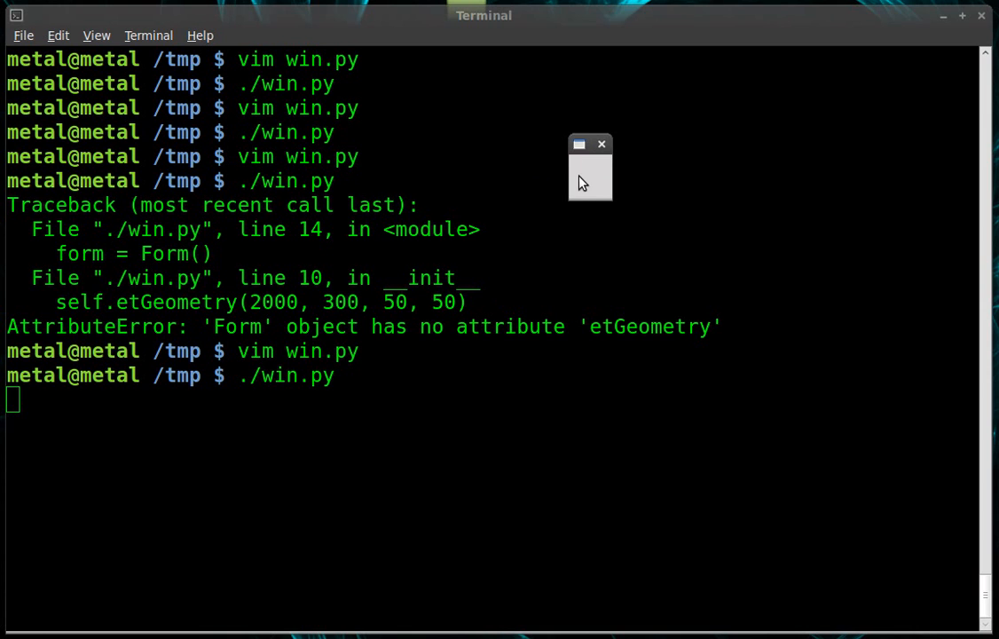
mouse_move(601, 144)
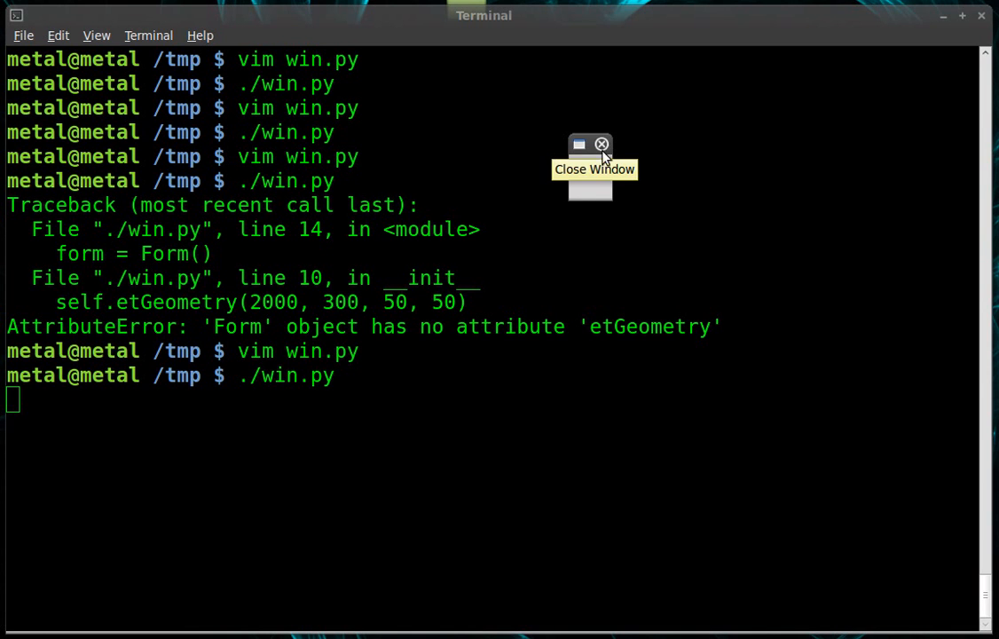
mouse_move(585, 188)
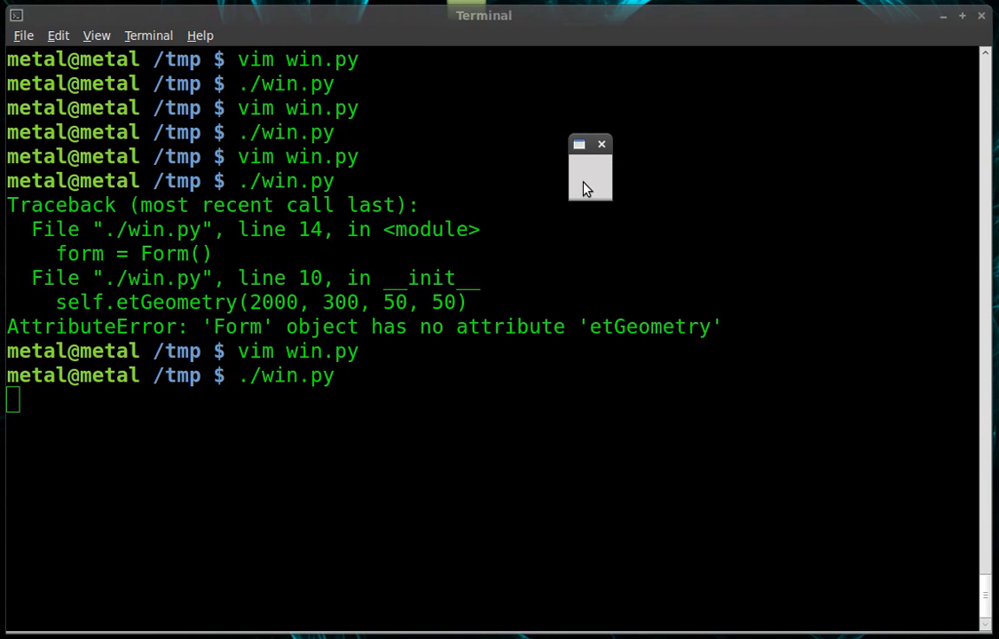
mouse_move(603, 145)
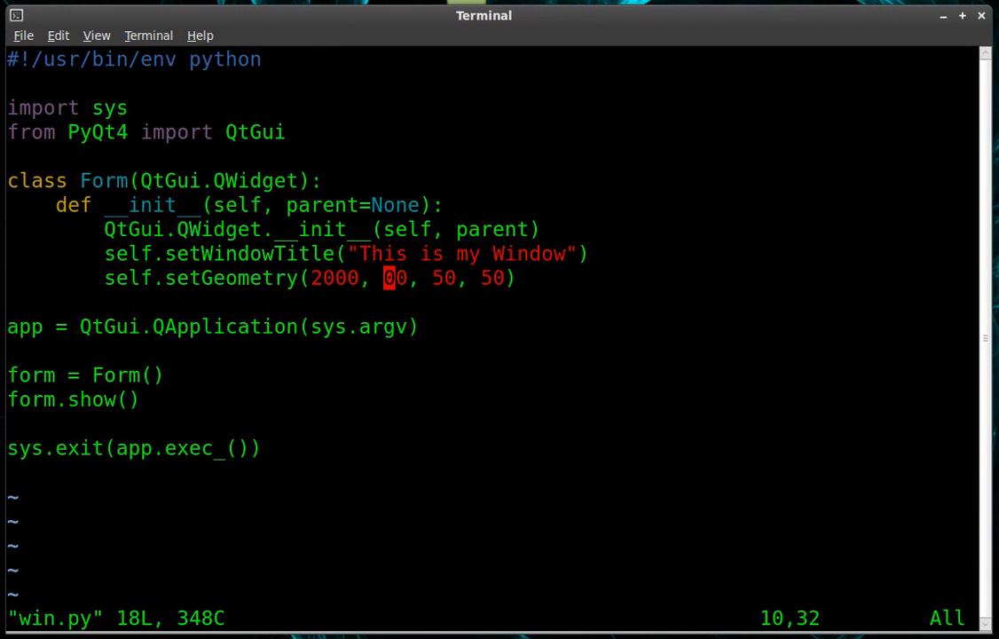
Step: Change the vertical position to 600, rerun win.py, then reopen it in Vim
type("6")
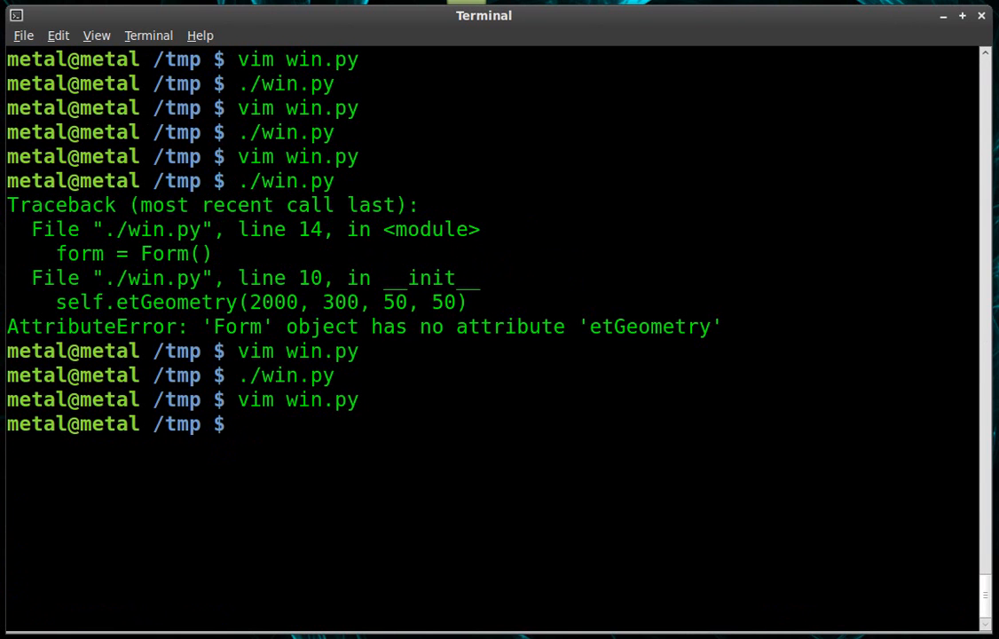
type("./win.py")
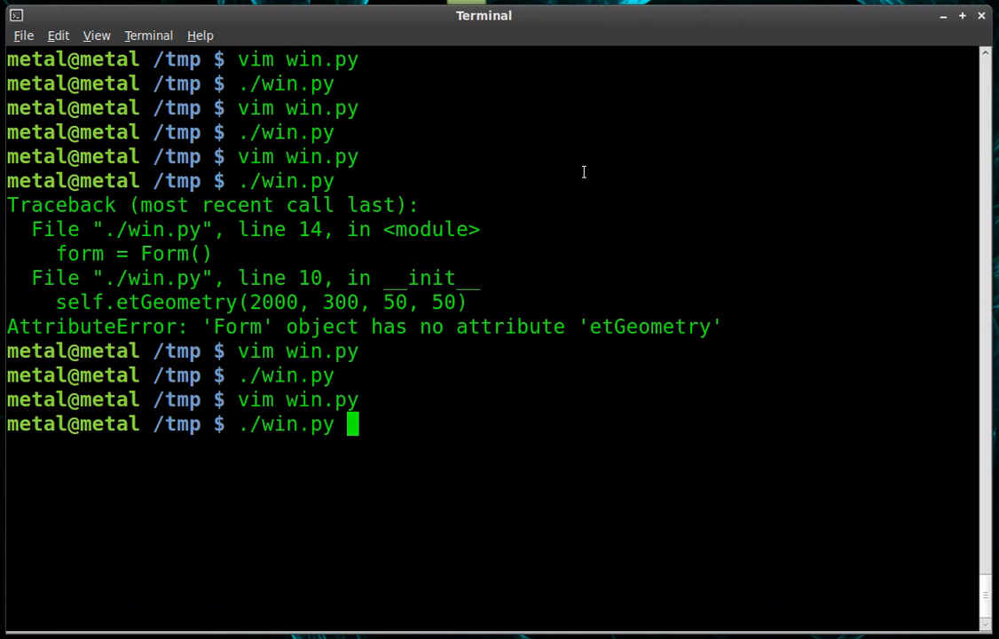
mouse_move(579, 543)
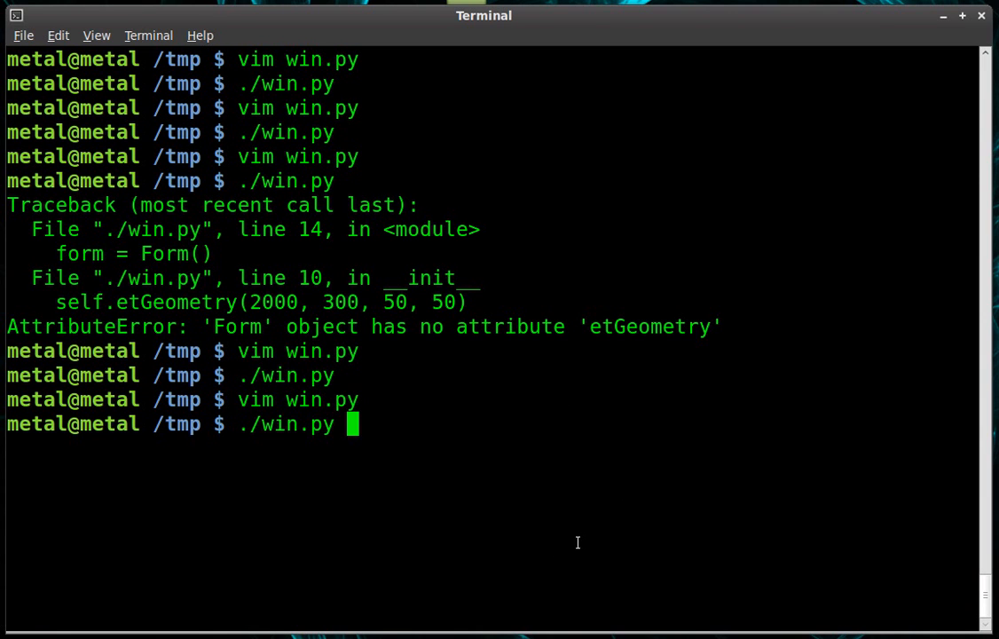
key("Return")
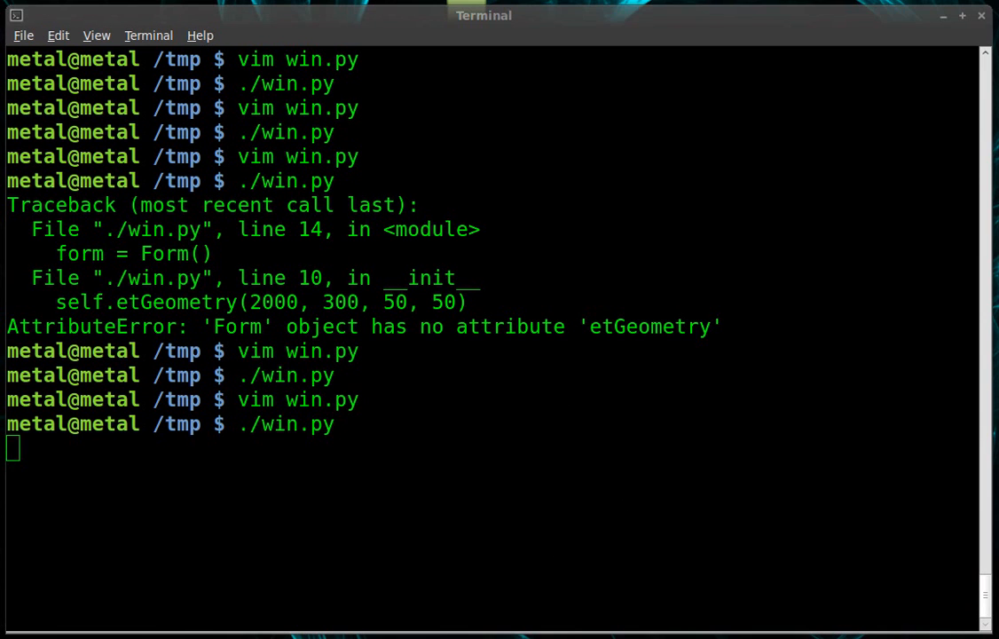
mouse_move(495, 596)
type("vim win.py")
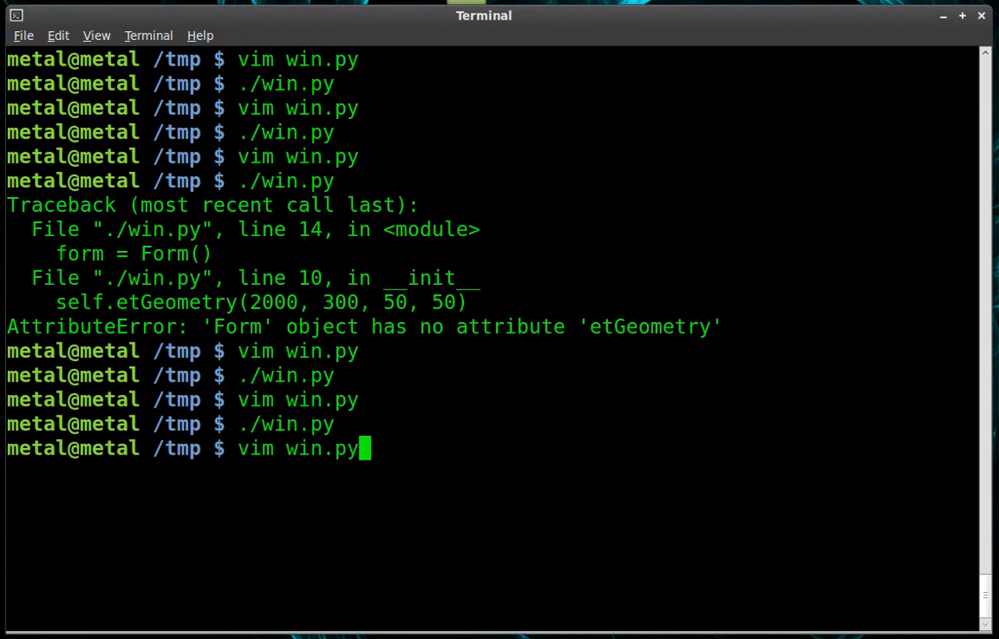
key("Return")
type("./win.py")
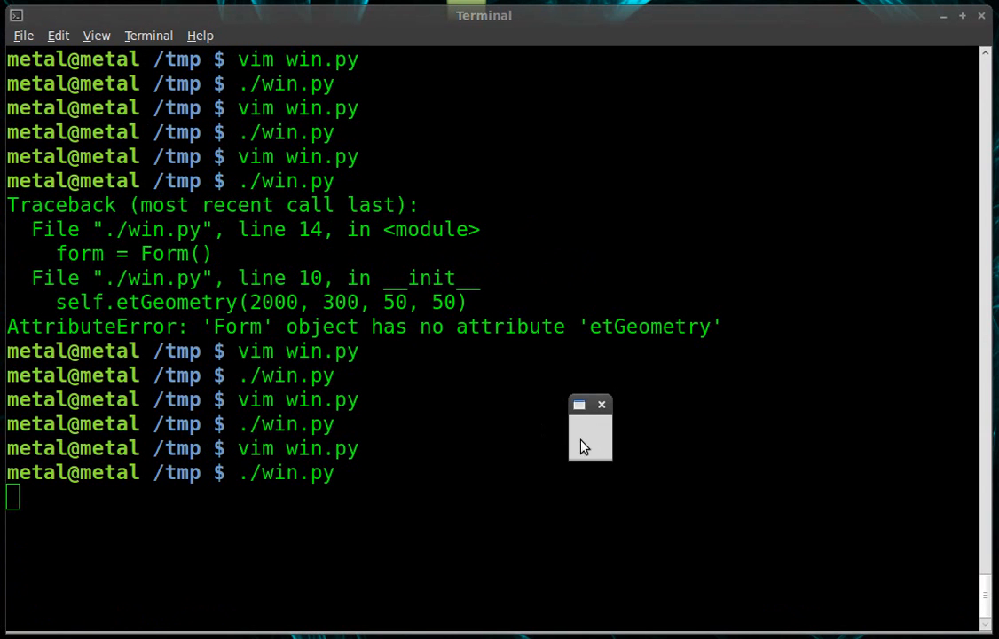
mouse_move(602, 404)
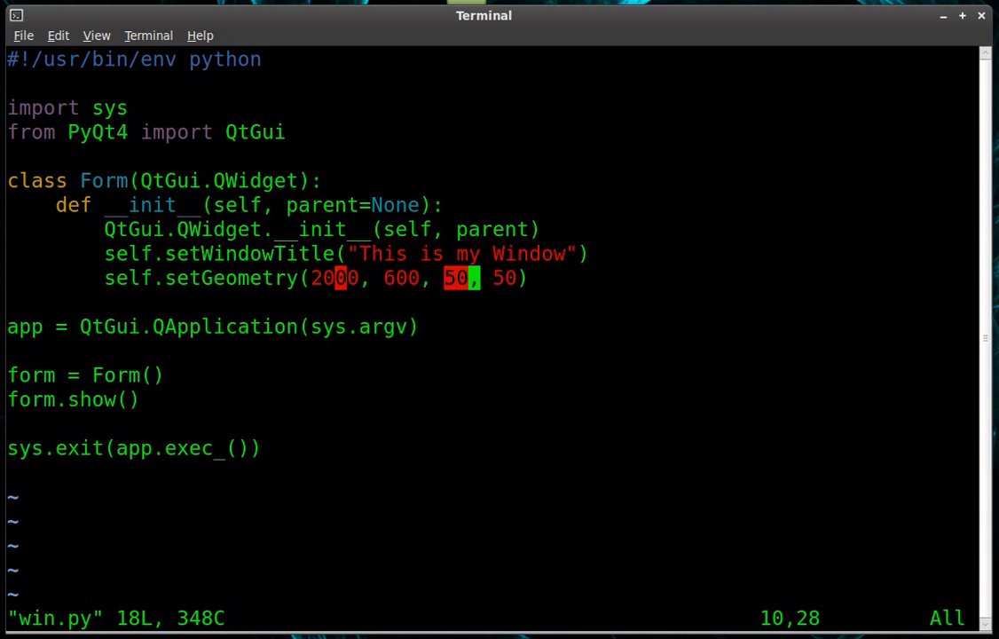
Step: Save the width-500 edit, run win.py, move and close the wide window, then reopen win.py
key("i")
type("vim win.py")
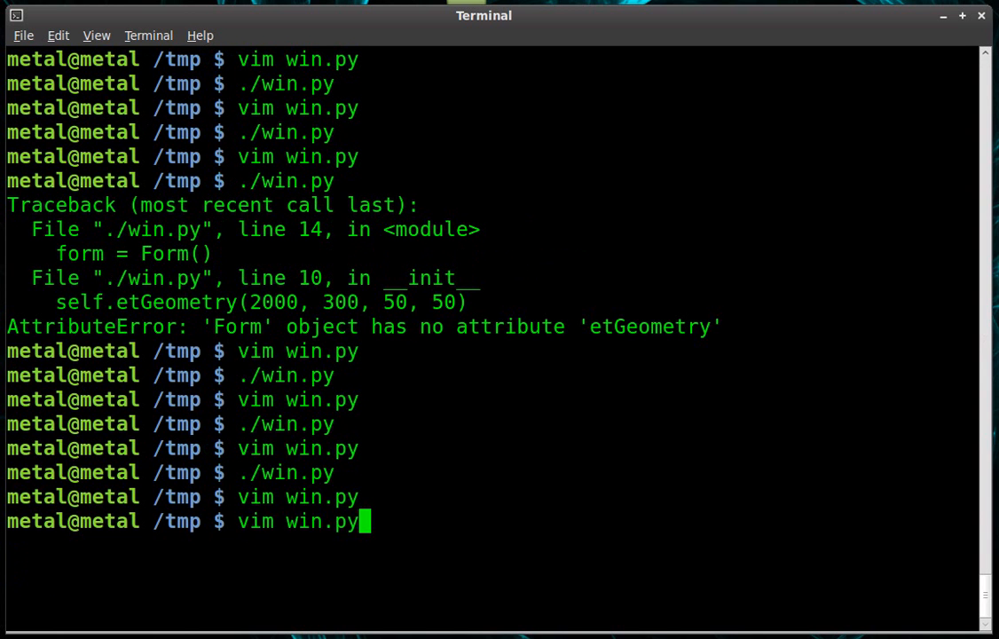
key("Return")
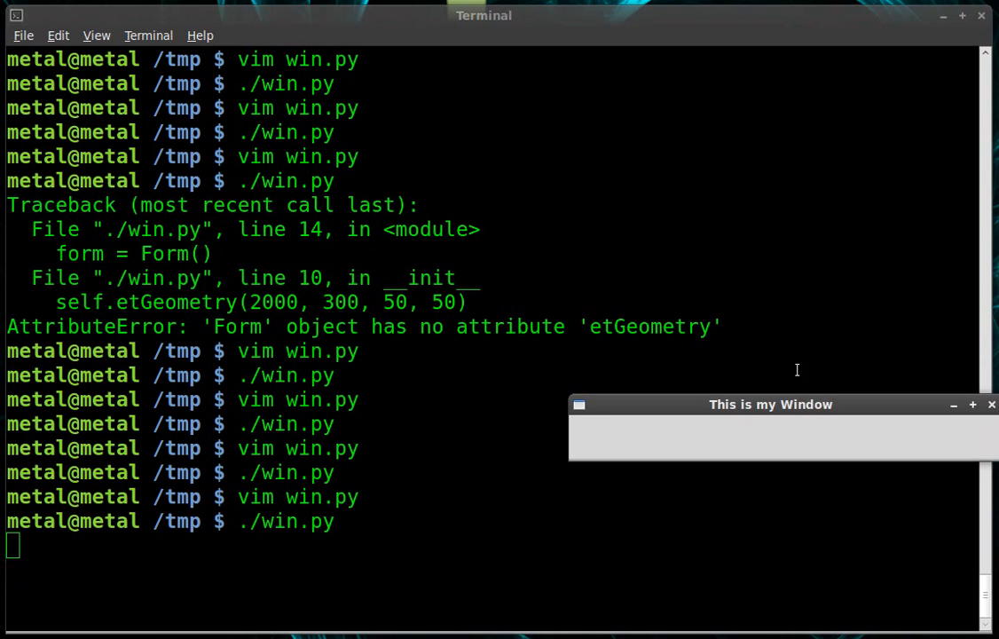
left_click_drag(770, 404, 408, 332)
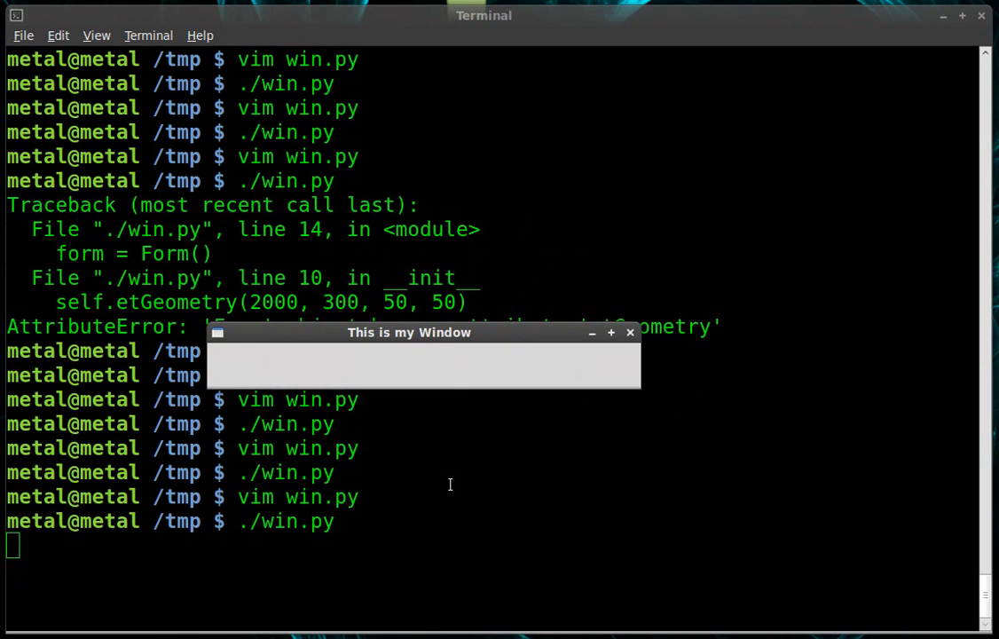
left_click(629, 332)
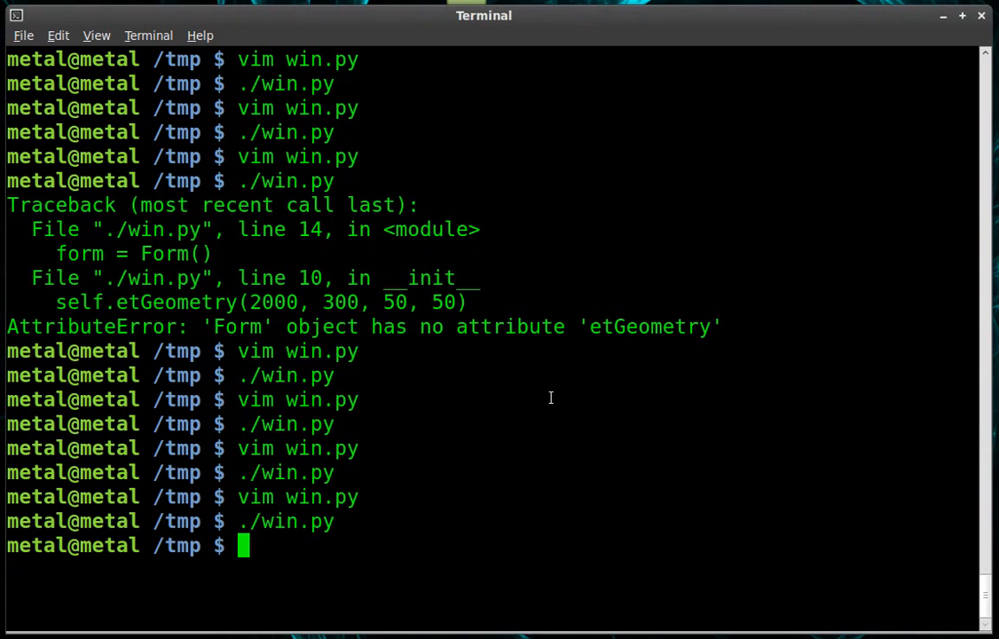
type("vim win.py")
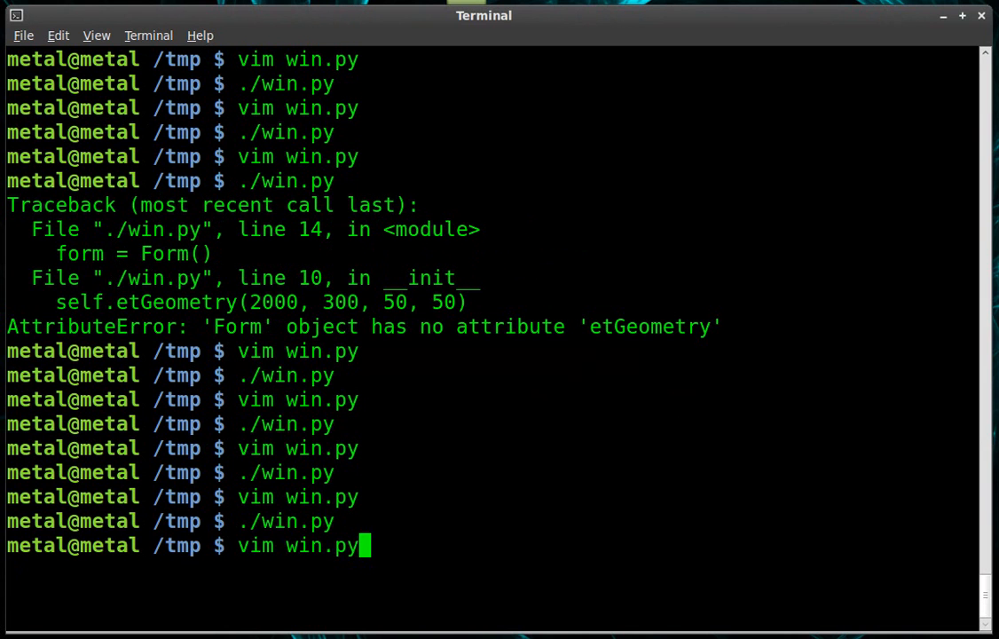
key("Return")
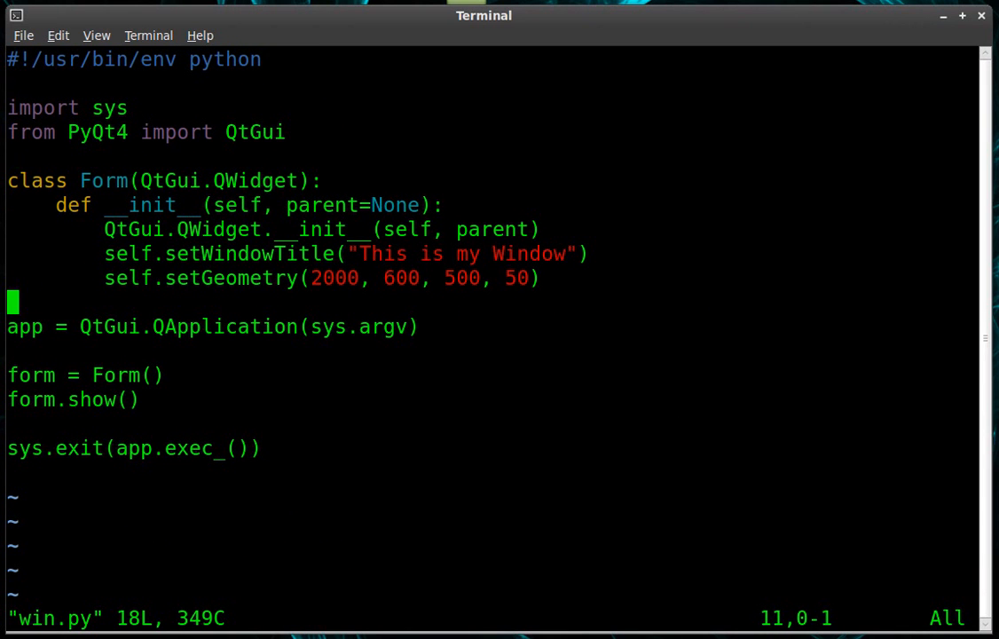